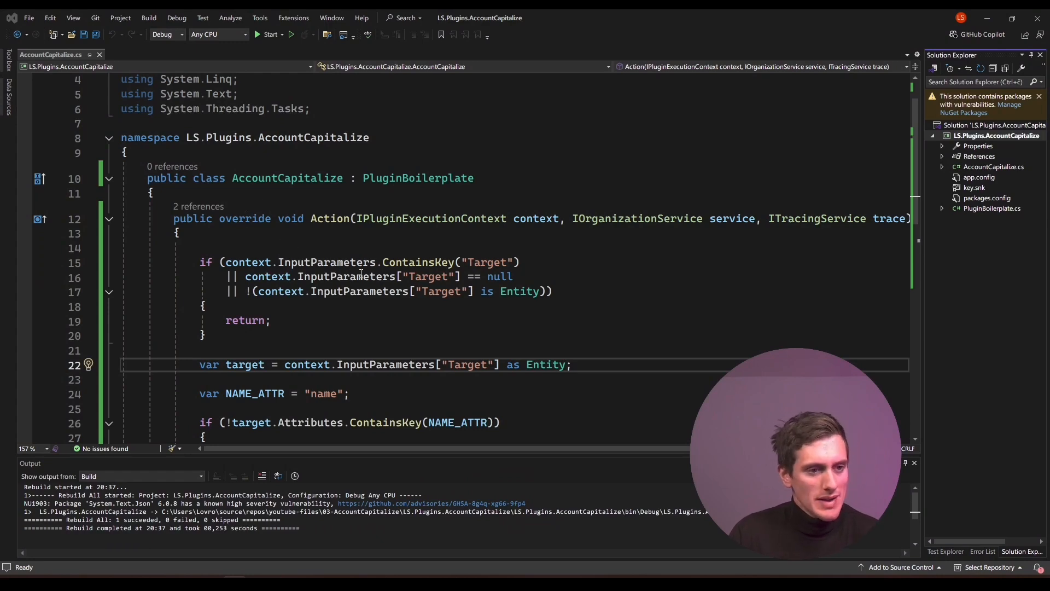
- Review the rebuild output and return to the project tree in Solution Explorer
scroll("down", 3)
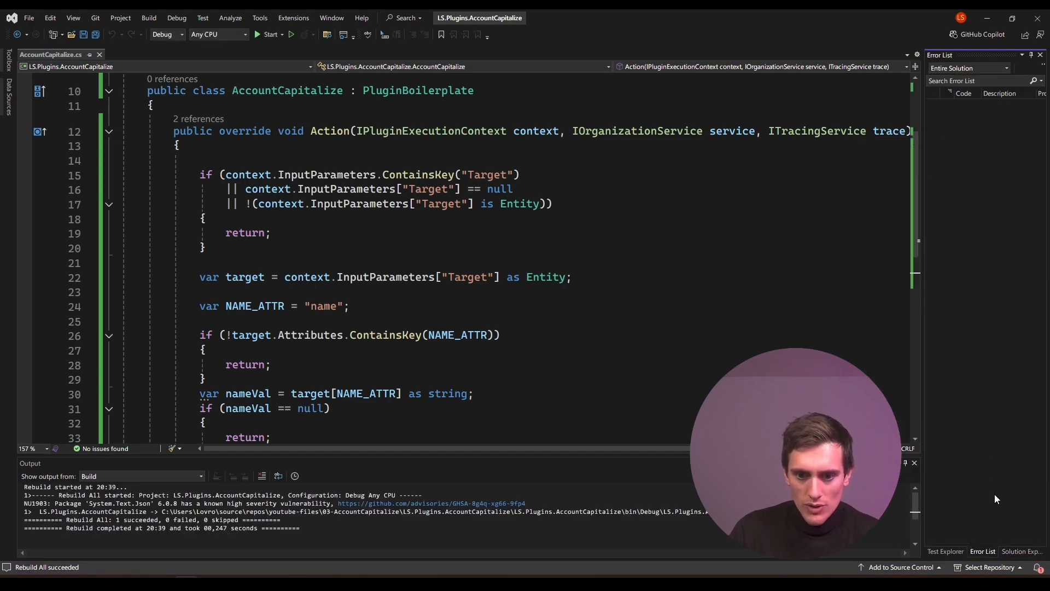
left_click(1020, 551)
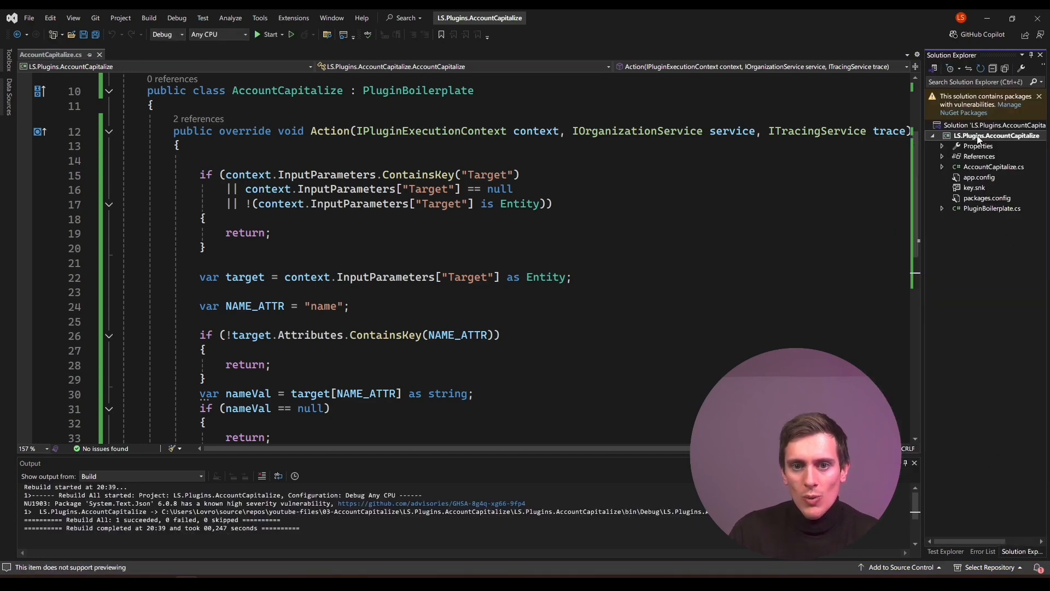
- Locate LS.Plugins.AccountCapitalize.dll in the project's bin\Debug folder via File Explorer
right_click(997, 136)
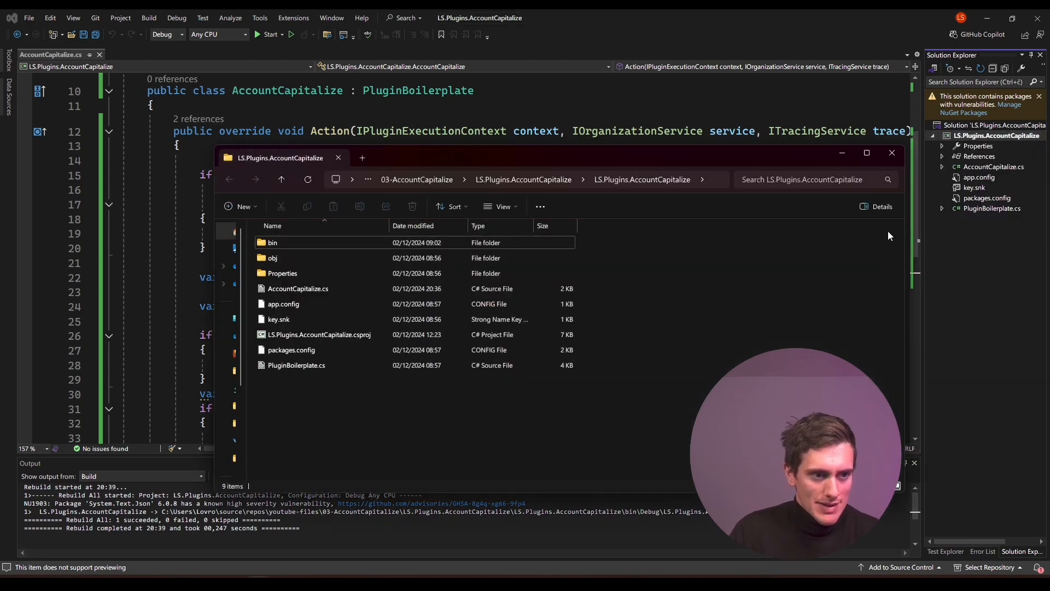
mouse_move(291, 243)
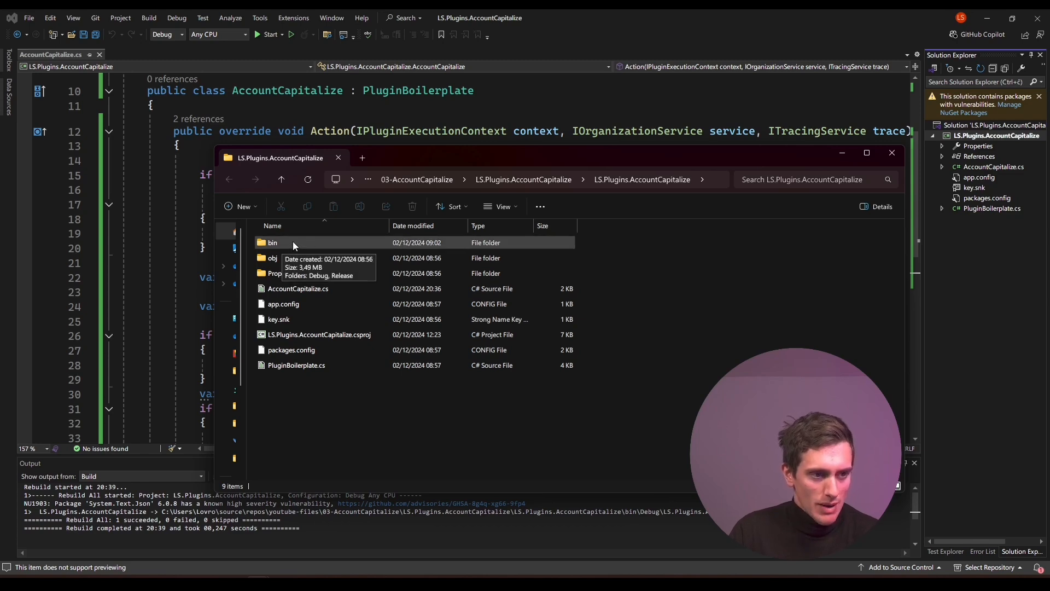
double_click(273, 242)
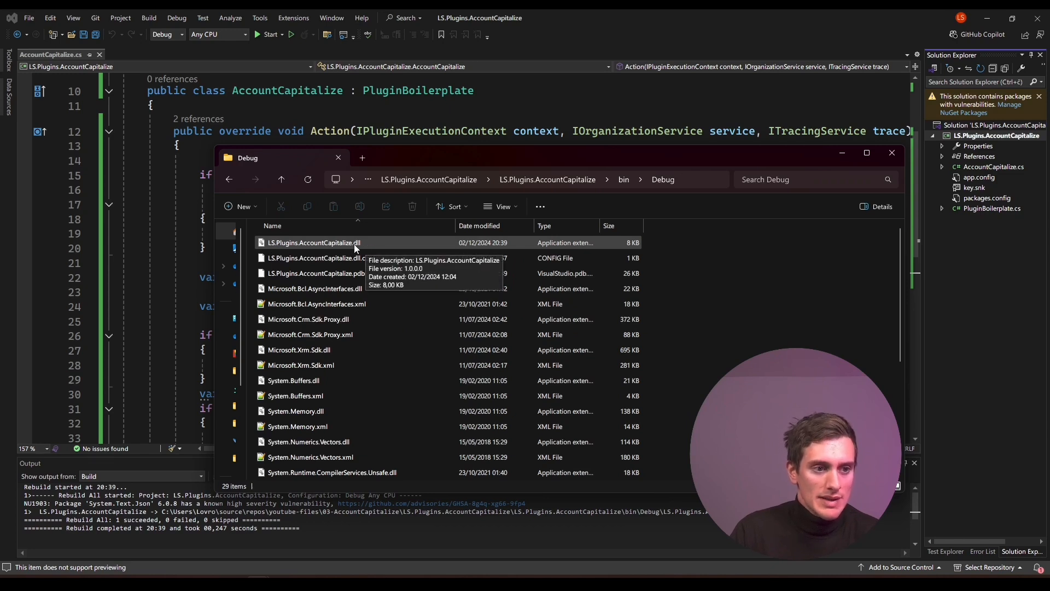
left_click(312, 243)
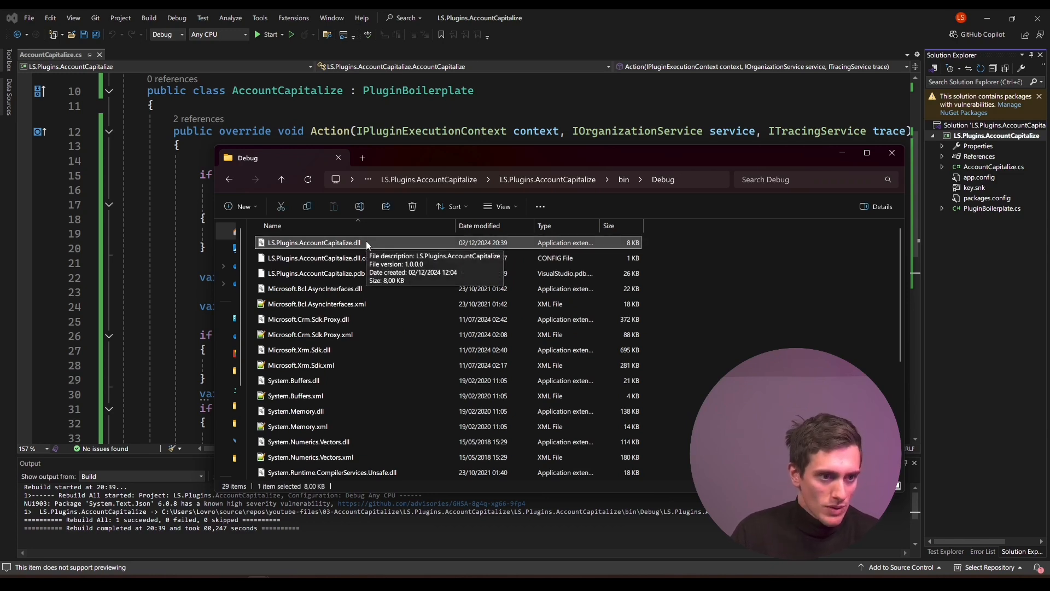
mouse_move(276, 248)
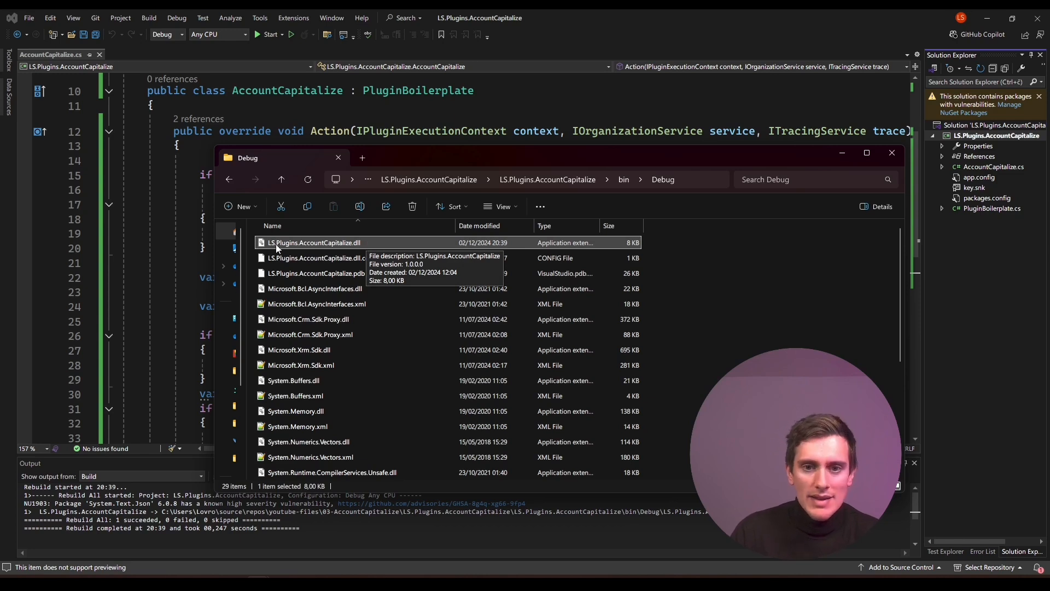
mouse_move(334, 246)
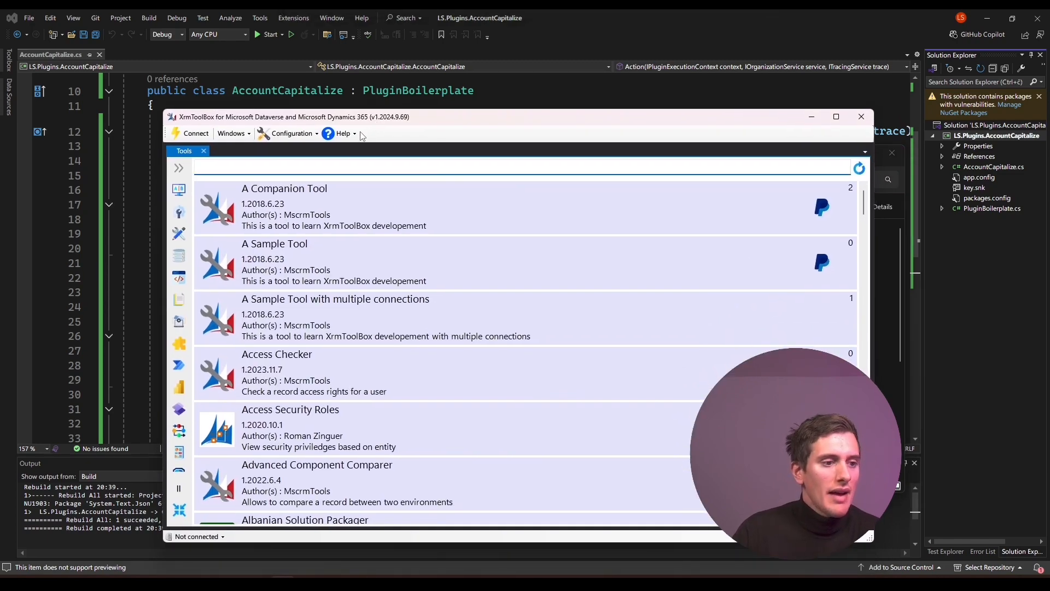
- Filter the XrmToolBox tool list to the Plugin Registration tool
type("plugin re")
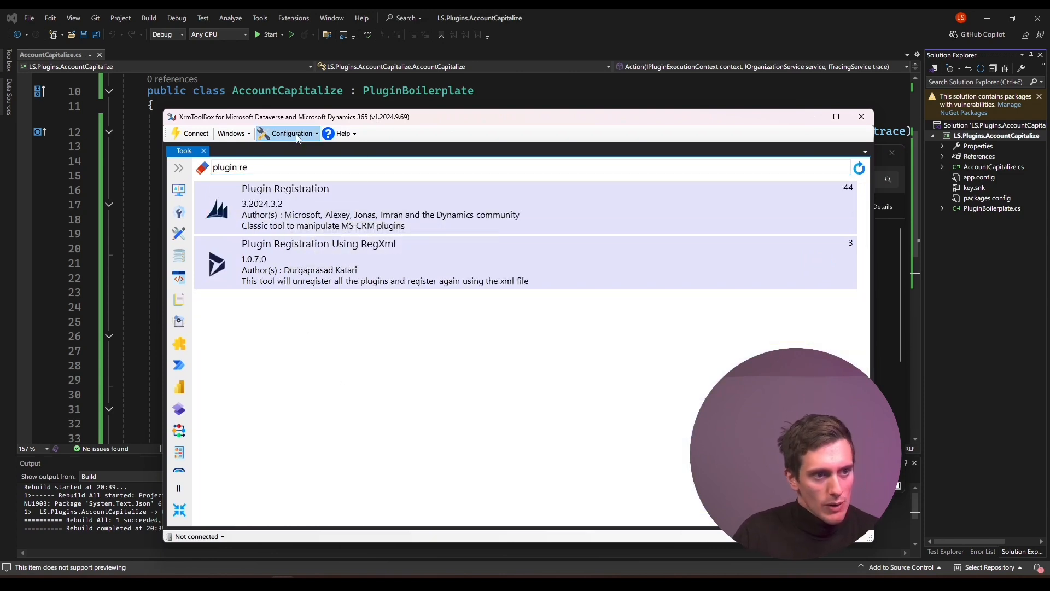
mouse_move(307, 199)
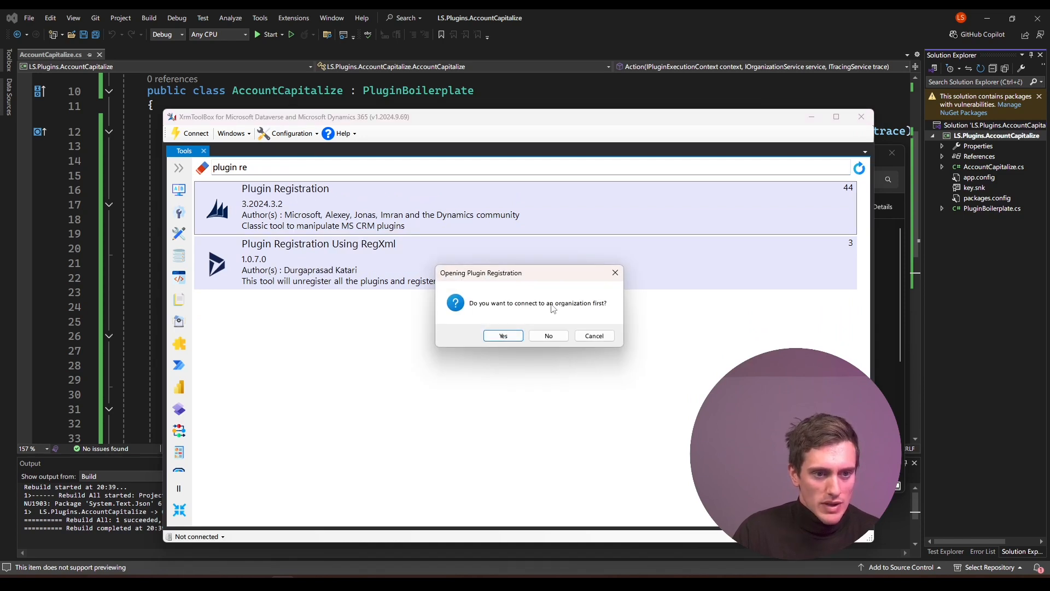
- Start a Connection Wizard connection with the environment URL, without current Windows credentials
left_click(502, 336)
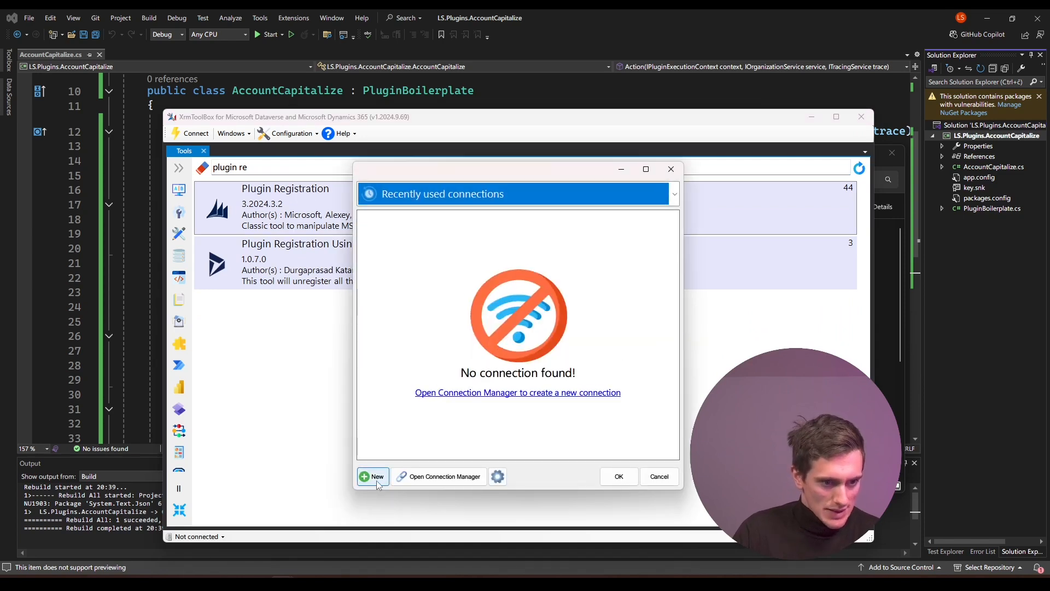
left_click(373, 475)
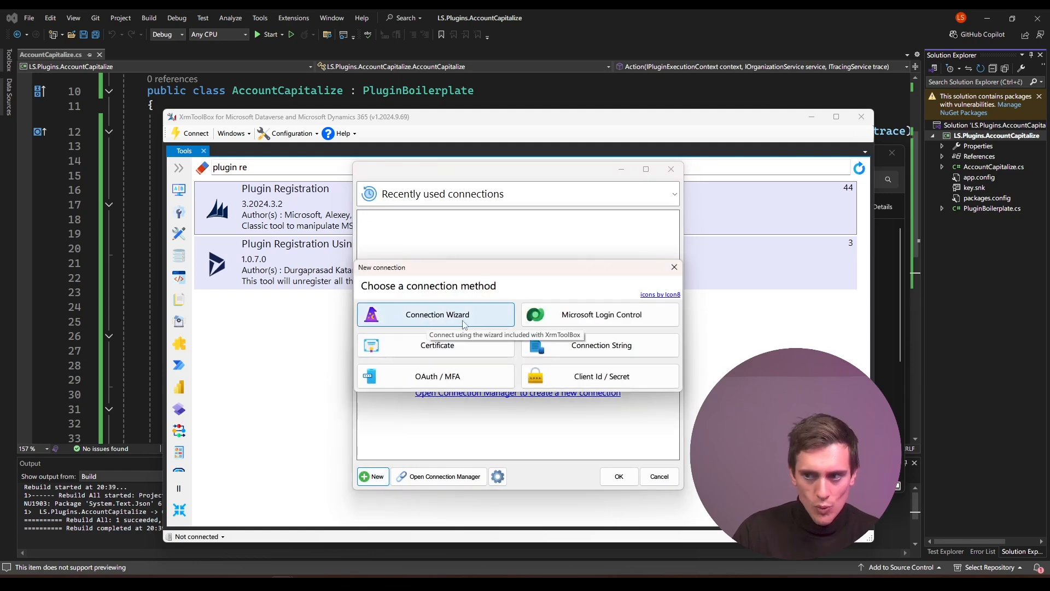
left_click(436, 314)
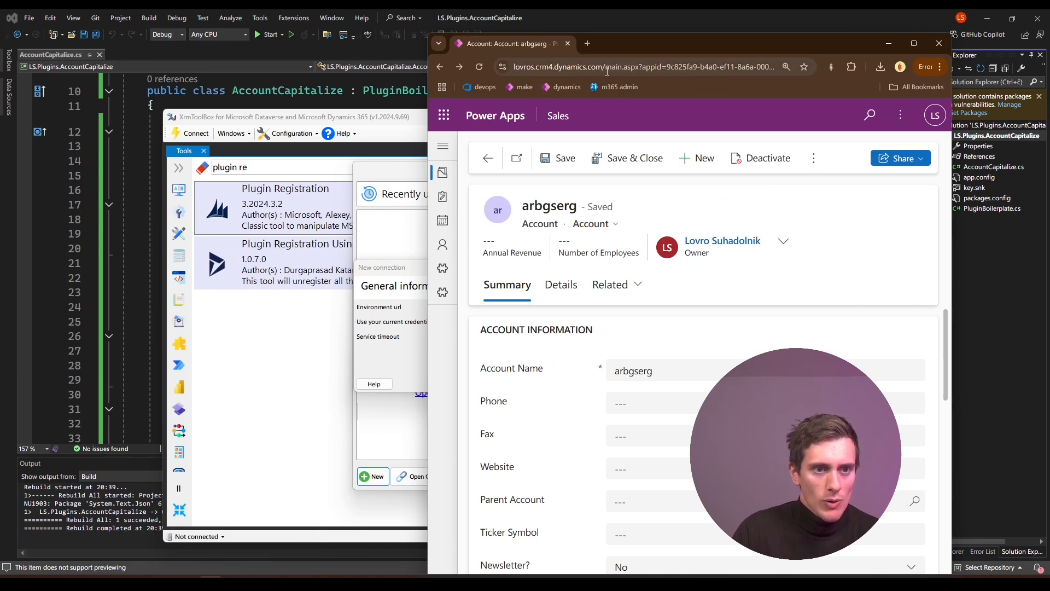
left_click(643, 67)
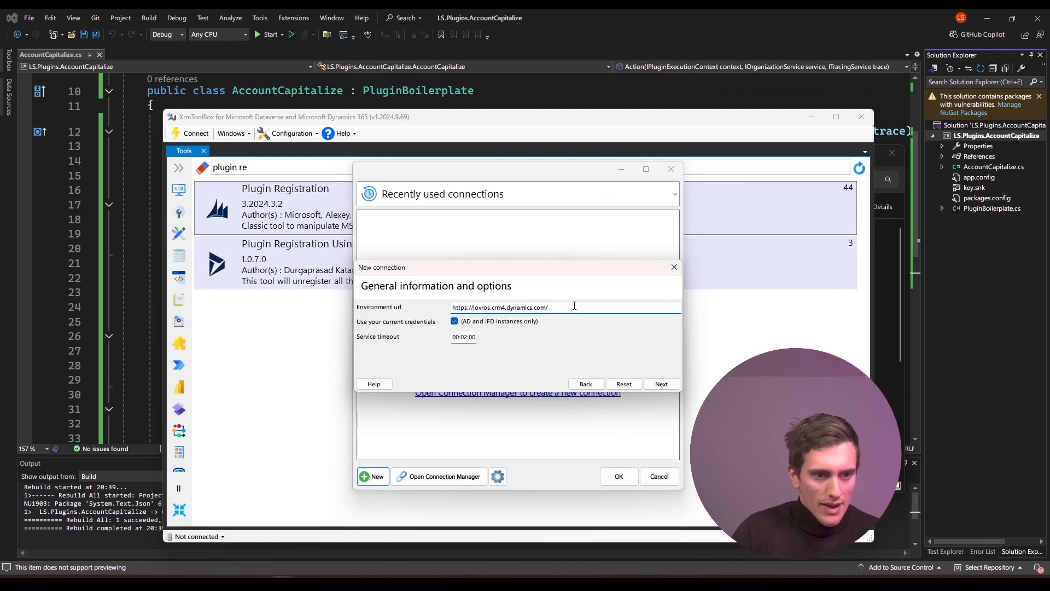
left_click(454, 321)
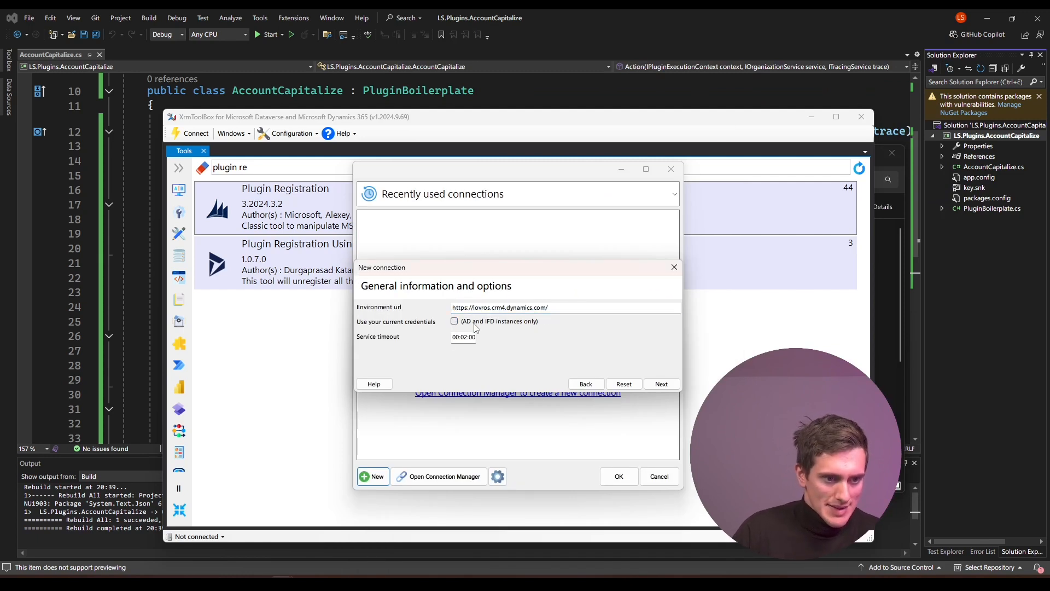
left_click(661, 384)
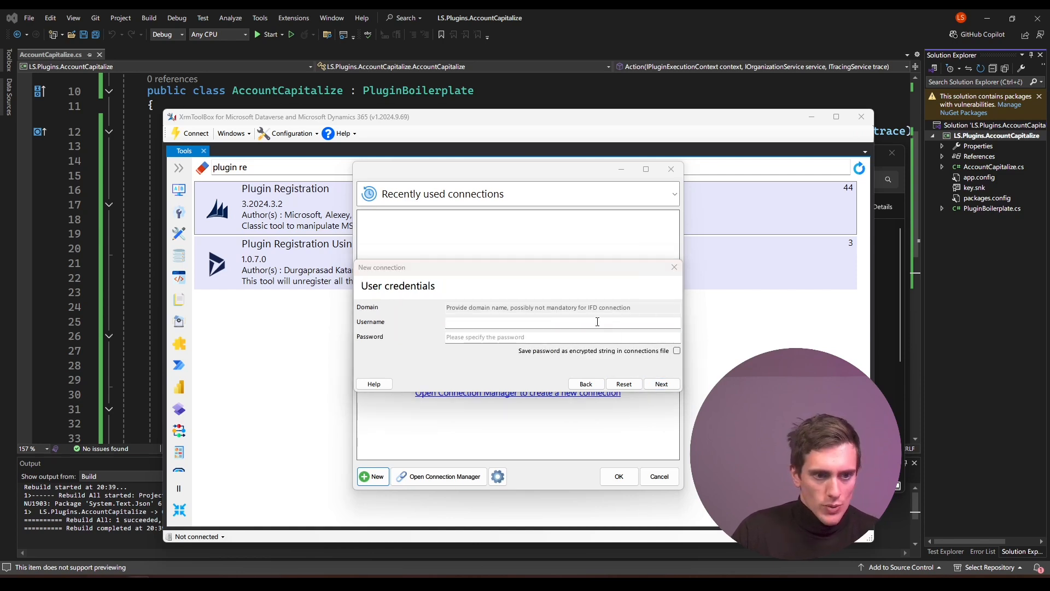
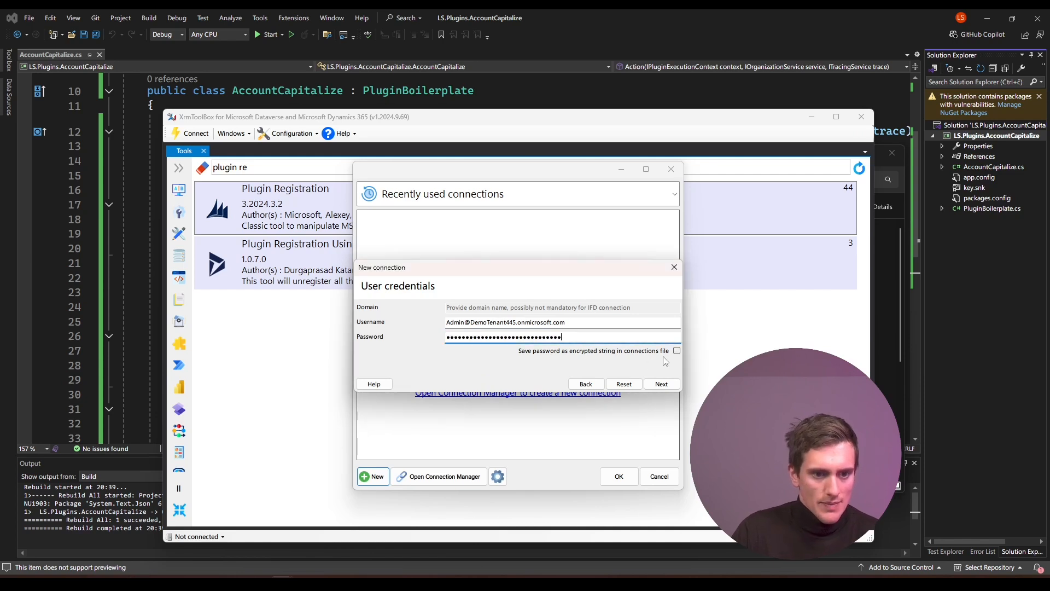
left_click(675, 350)
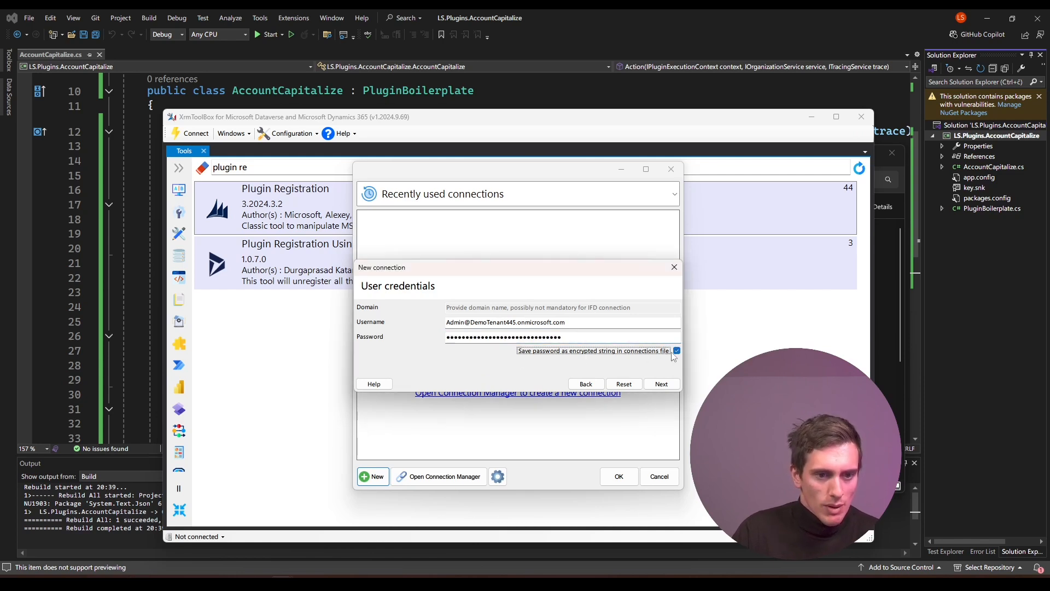
left_click(660, 384)
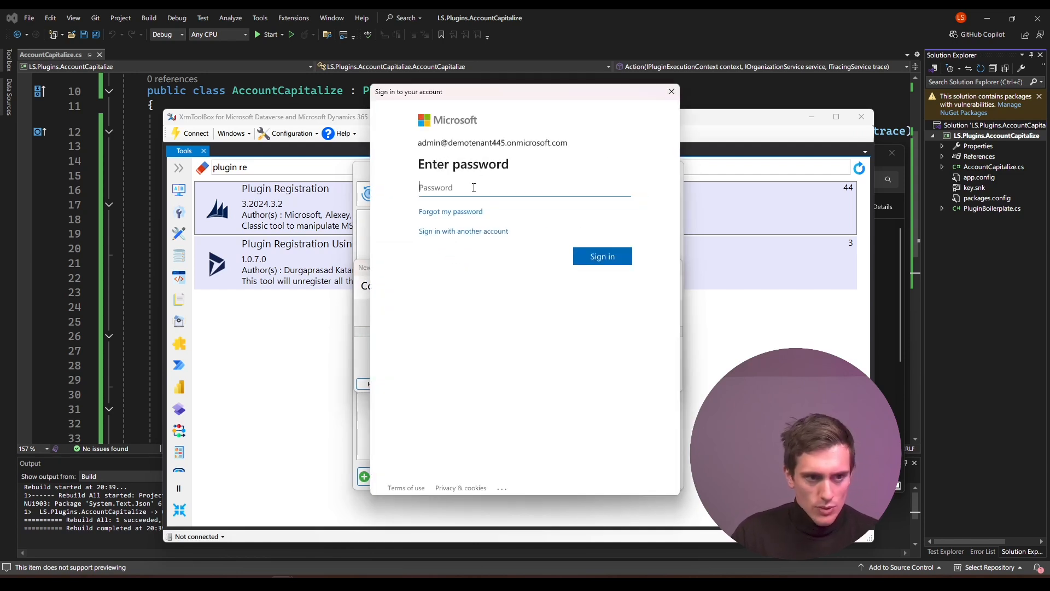
- Complete Microsoft sign-in and name the validated connection 'Lovro's DEV ENV'
left_click(601, 256)
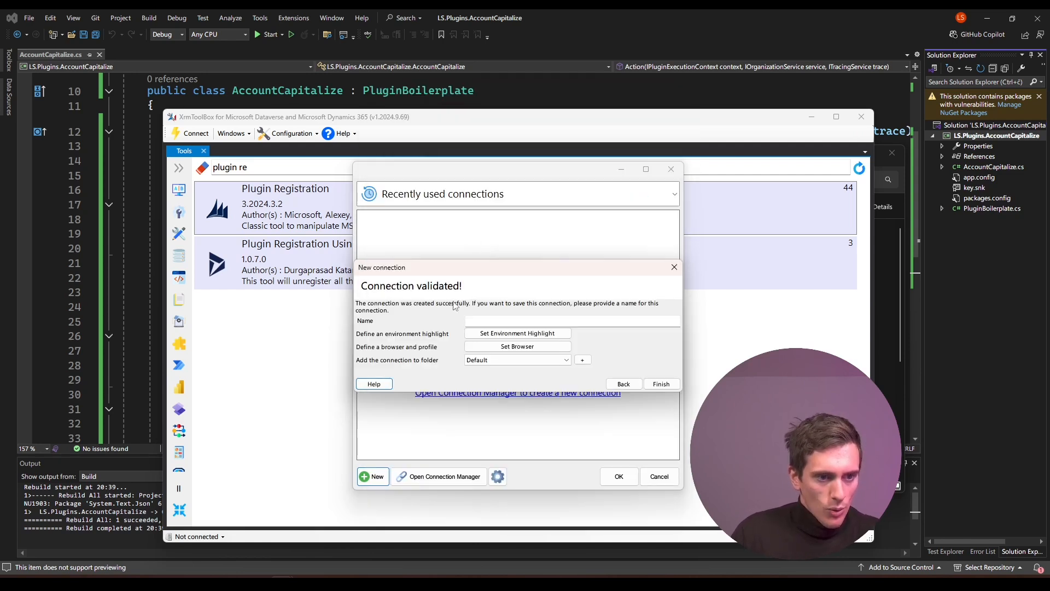
left_click(569, 321)
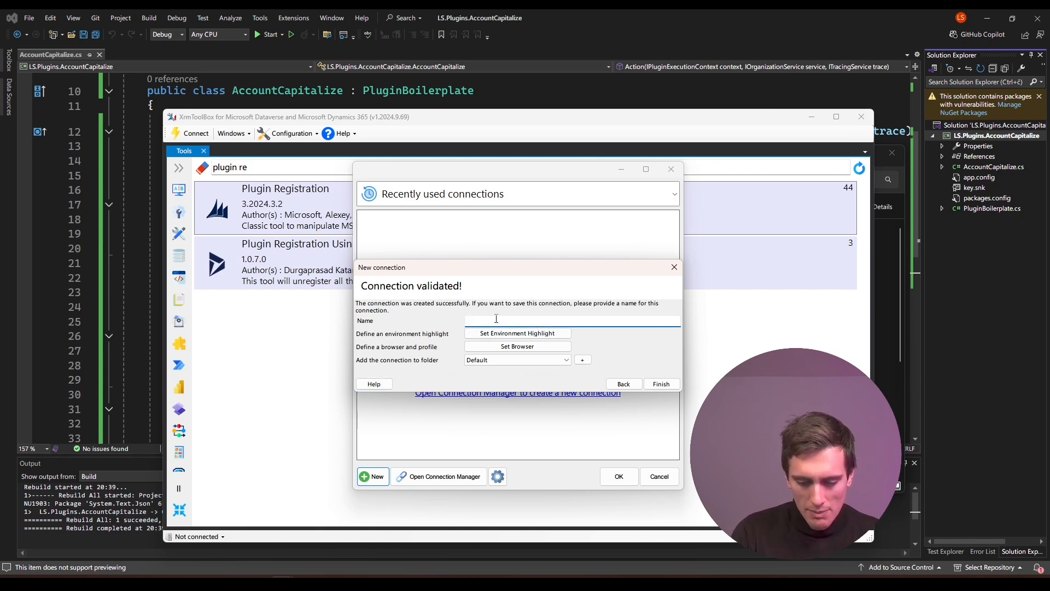
type("Lovro's DEV ENV")
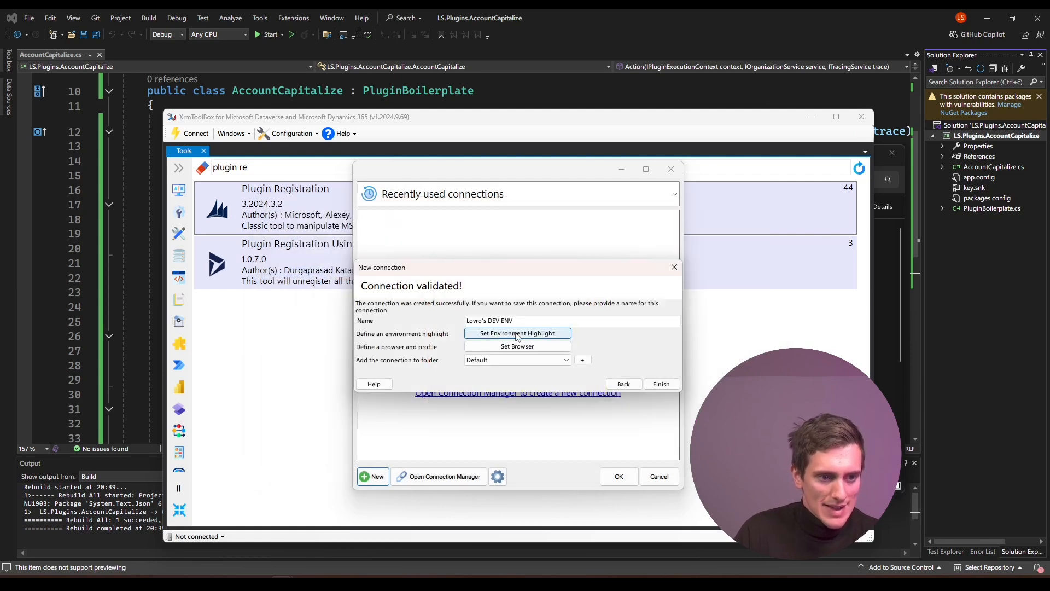
- Give the environment the red Production highlight and confirm it
left_click(517, 332)
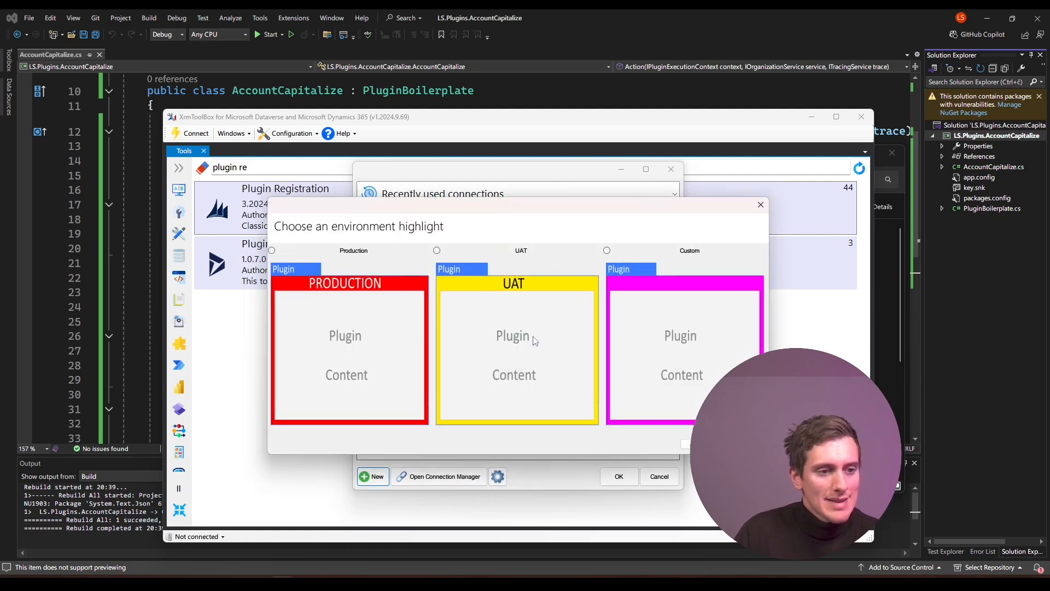
mouse_move(630, 277)
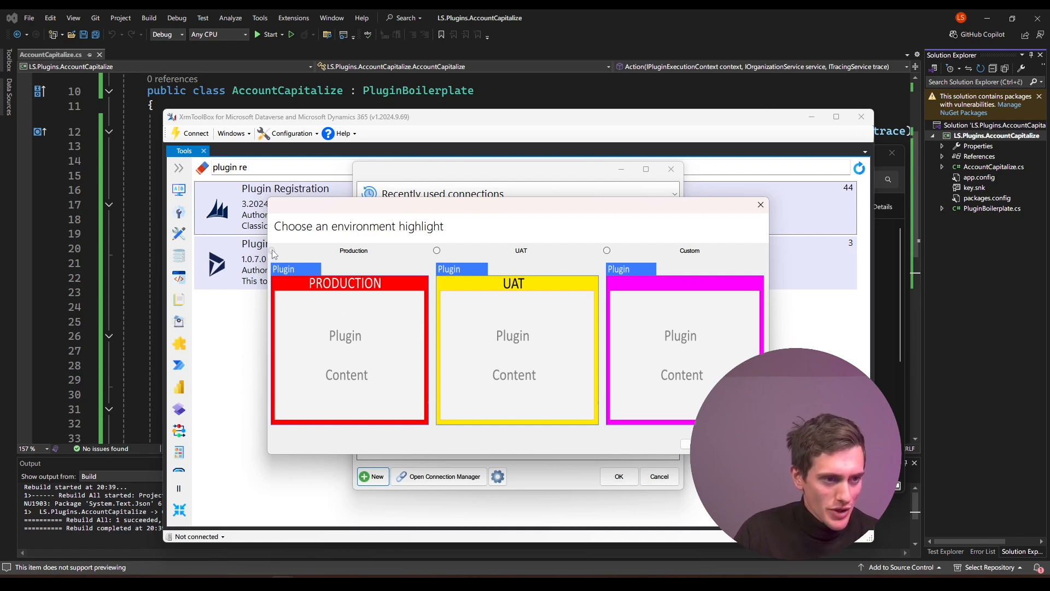
left_click(270, 249)
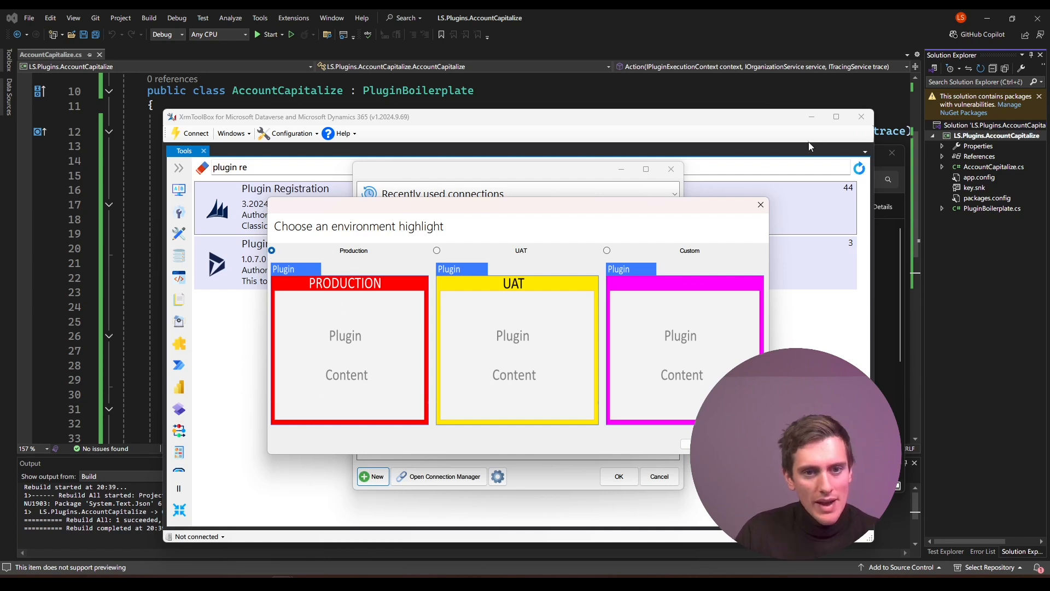
mouse_move(142, 345)
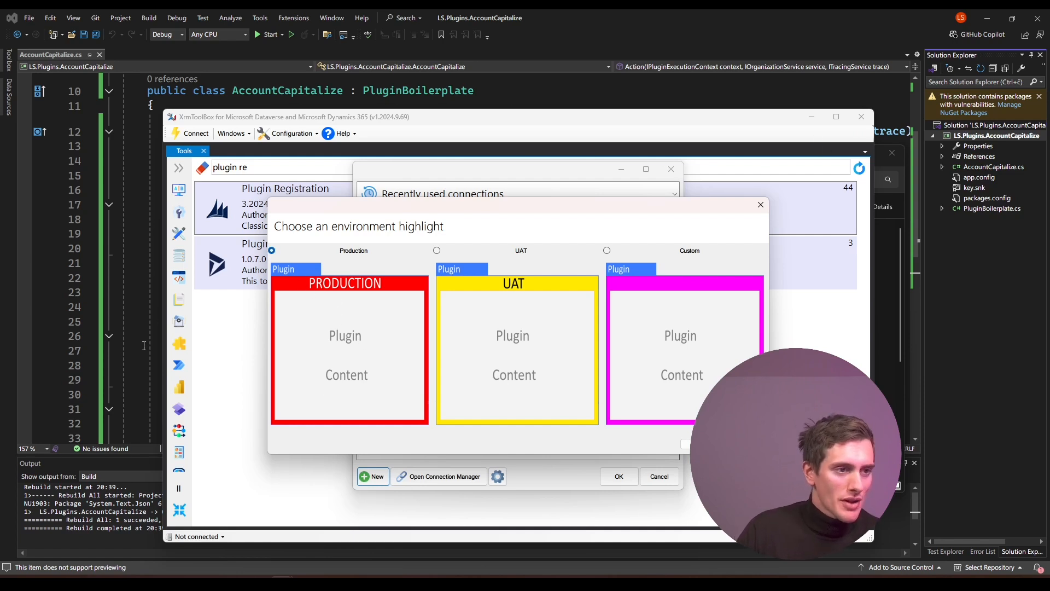
mouse_move(463, 153)
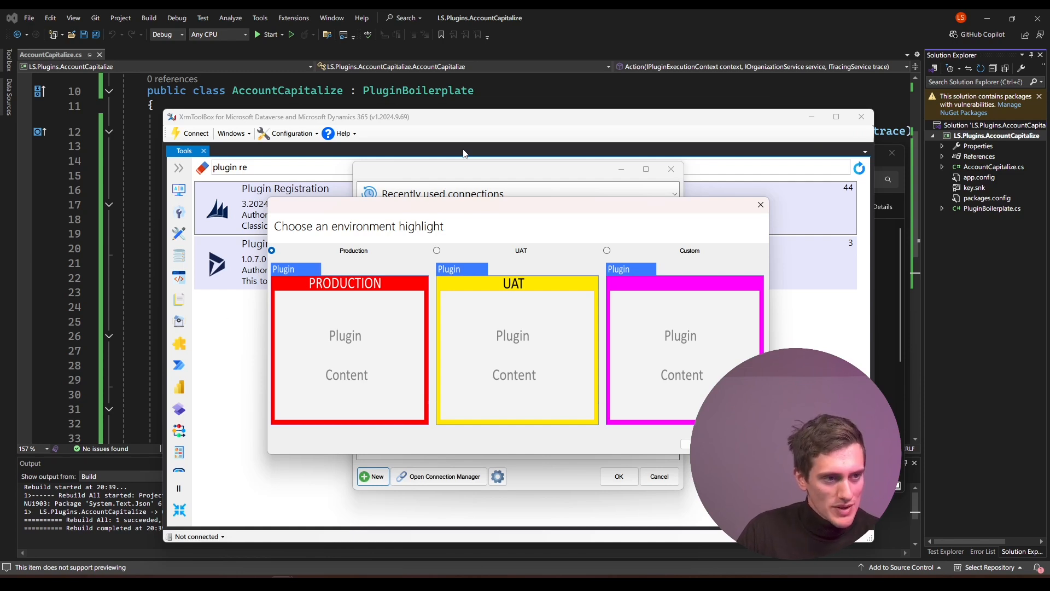
mouse_move(241, 334)
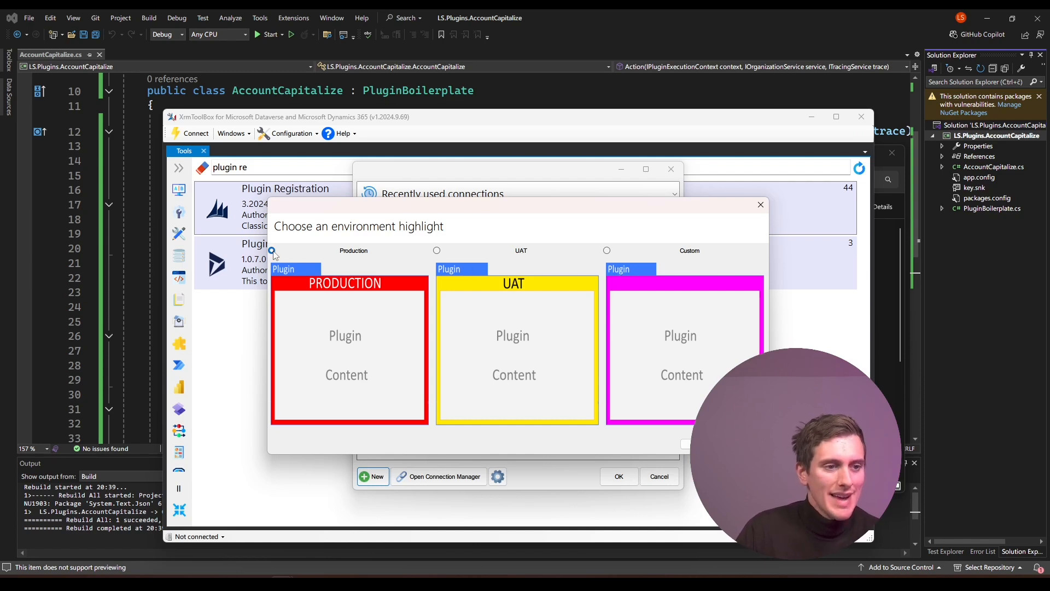
left_click(271, 250)
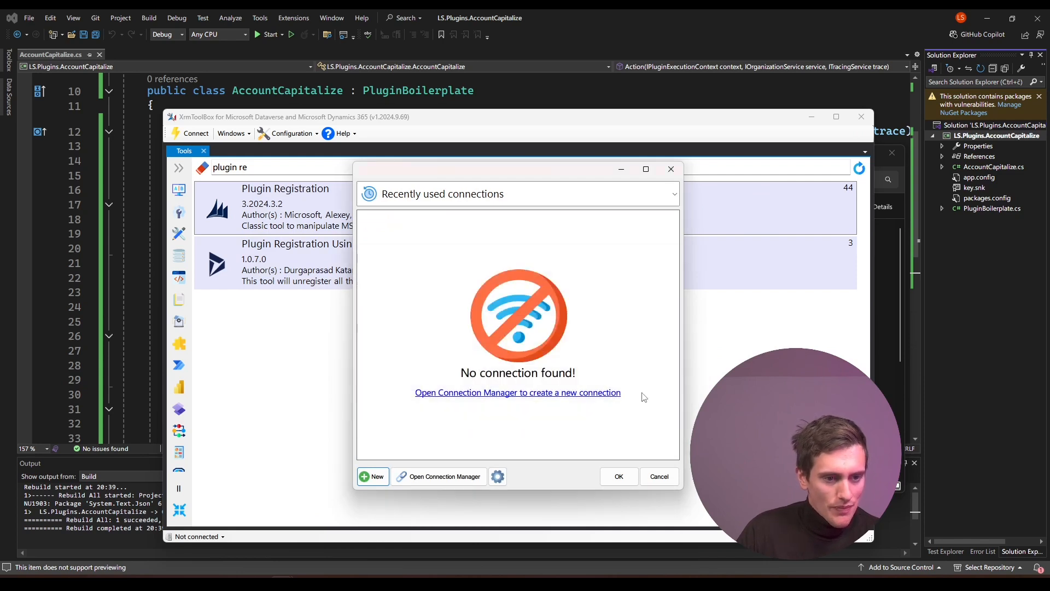
mouse_move(558, 346)
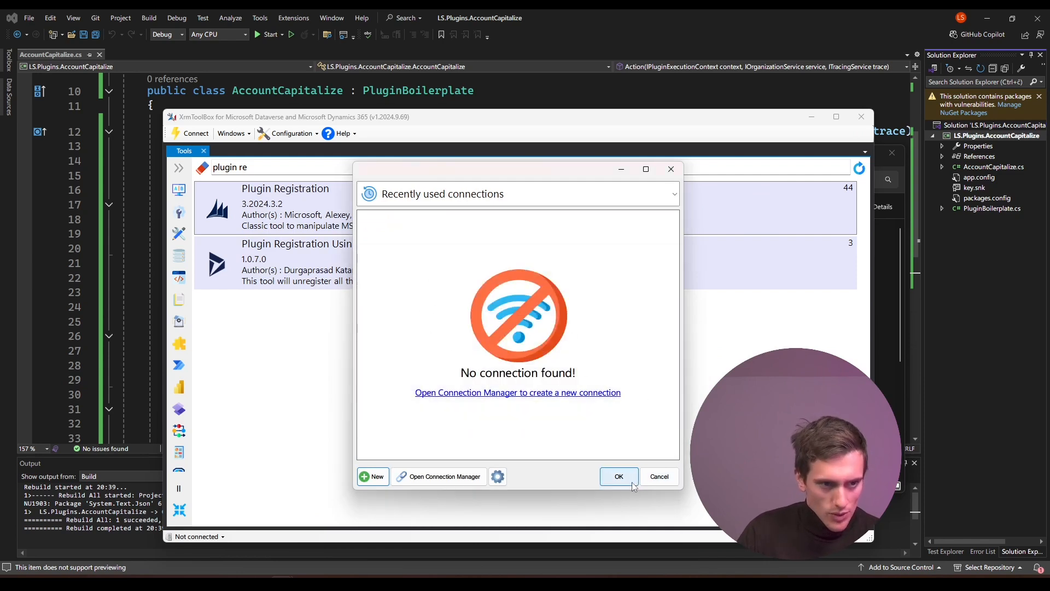
- Open Plugin Registration connected to the Lovro's DEV ENV connection
left_click(618, 476)
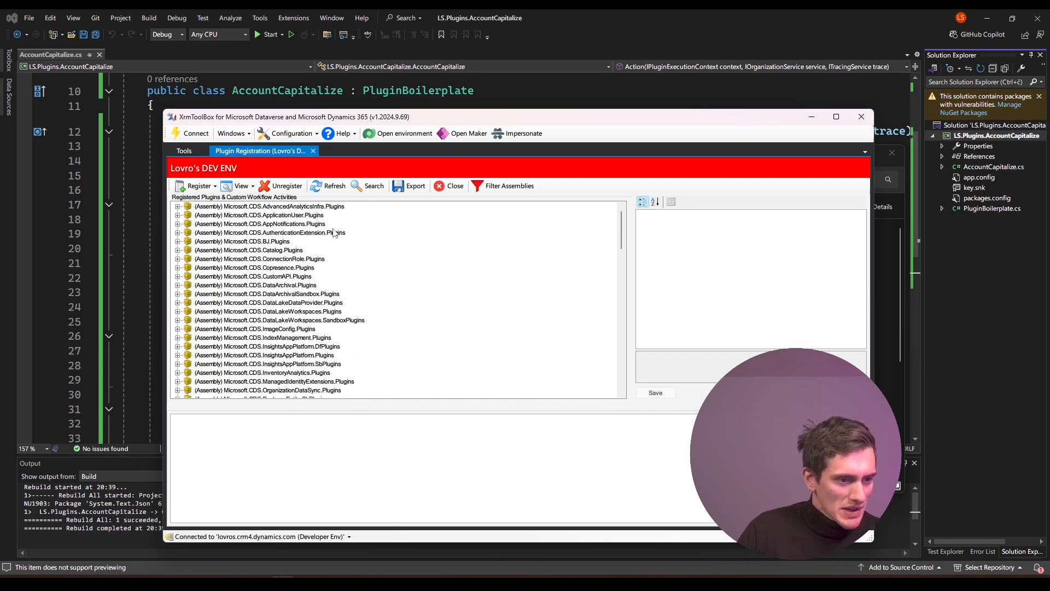
mouse_move(410, 339)
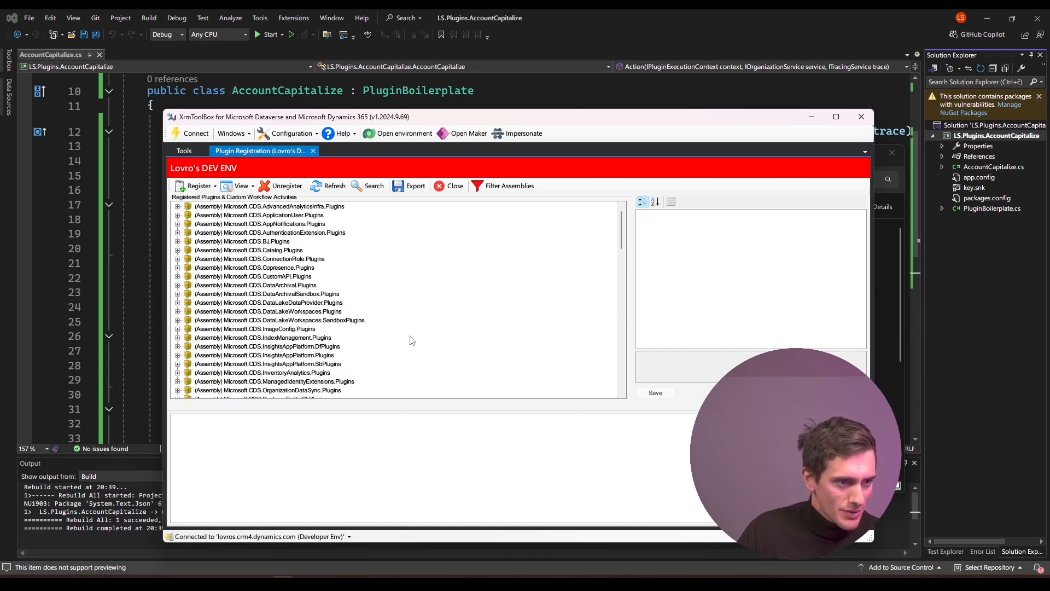
mouse_move(410, 332)
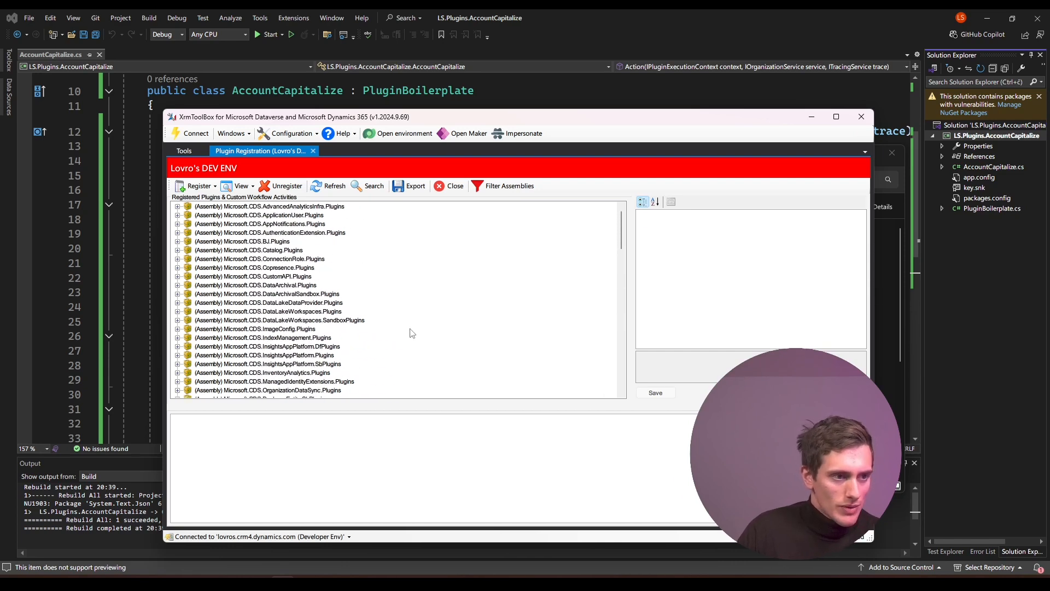
- Load LS.Plugins.AccountCapitalize.dll from bin\Debug as a new assembly to register
left_click(198, 186)
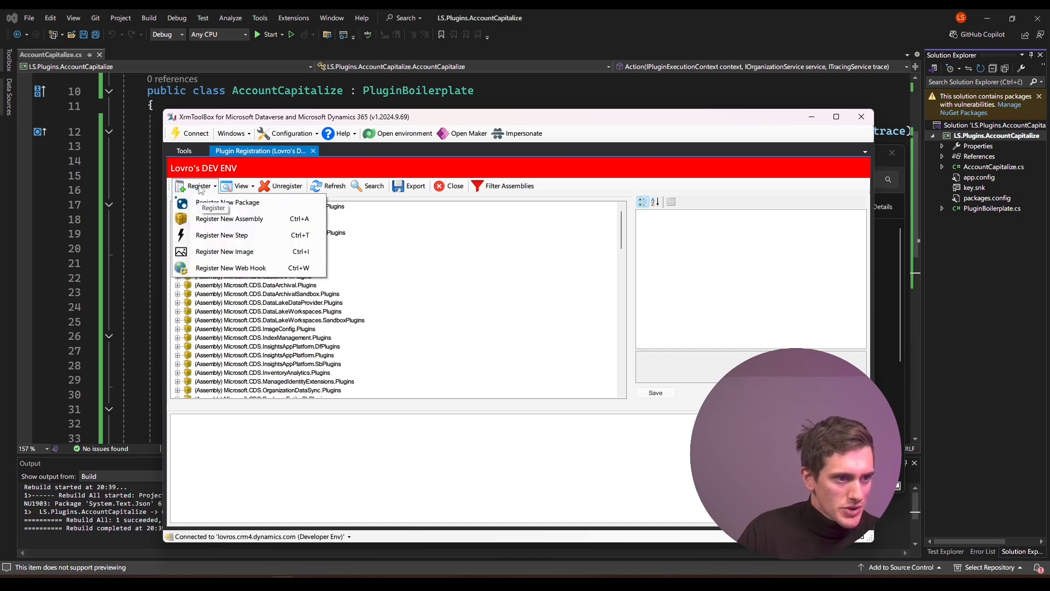
left_click(229, 219)
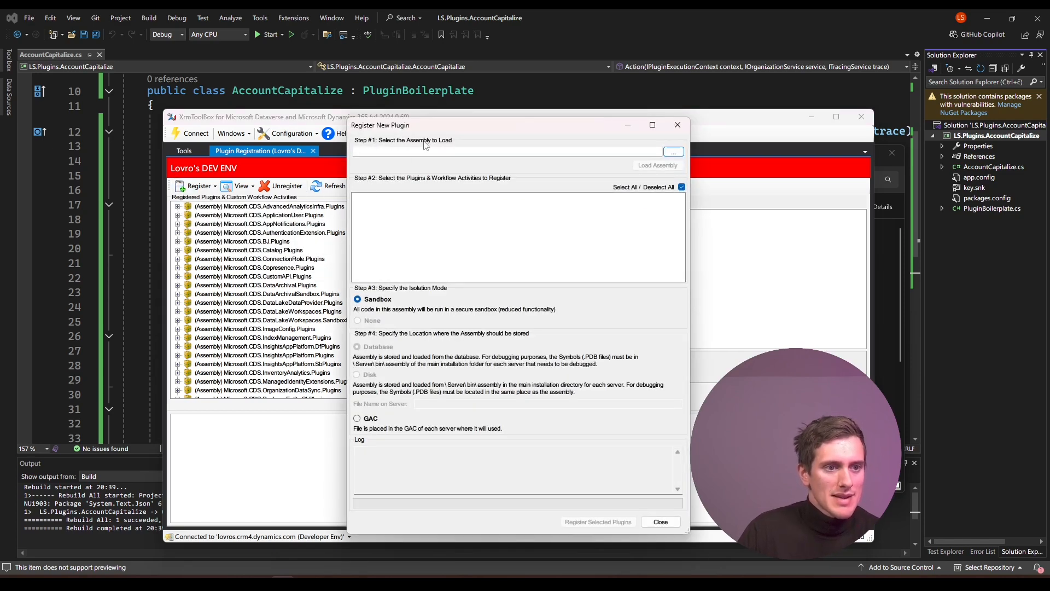
left_click(673, 152)
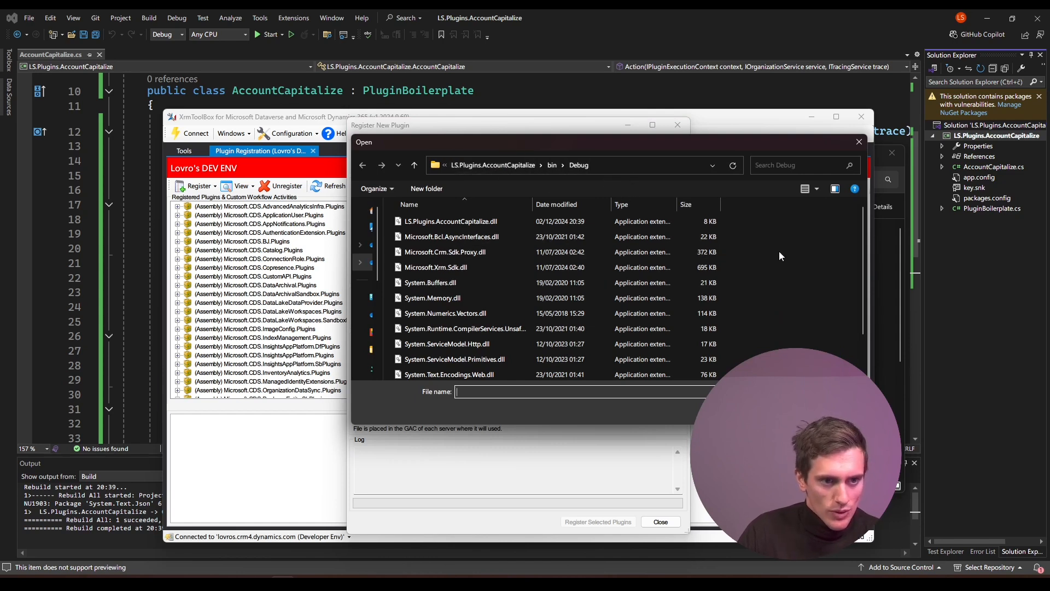
mouse_move(632, 174)
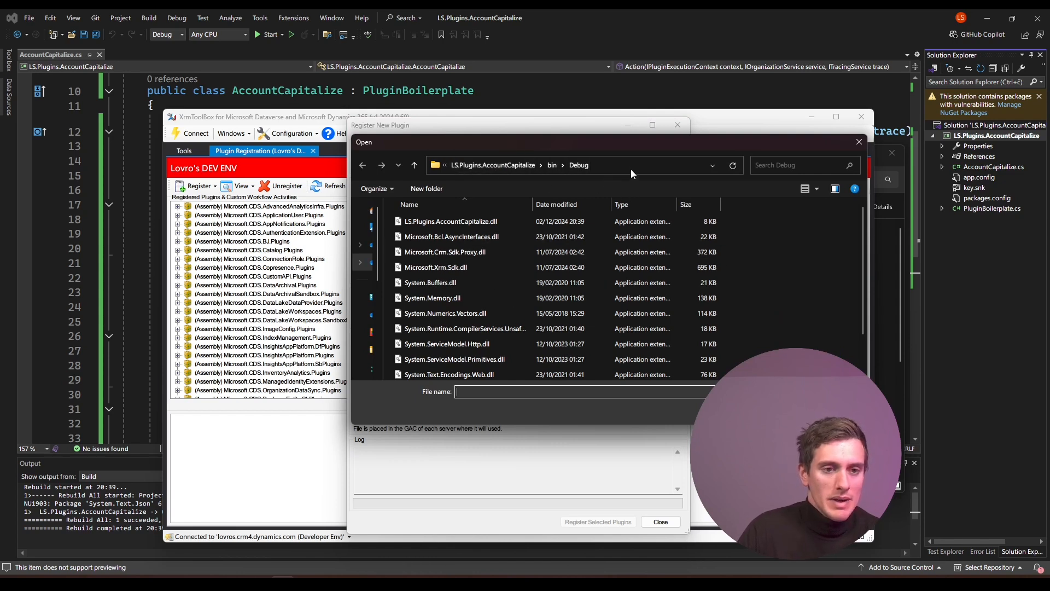
left_click(449, 221)
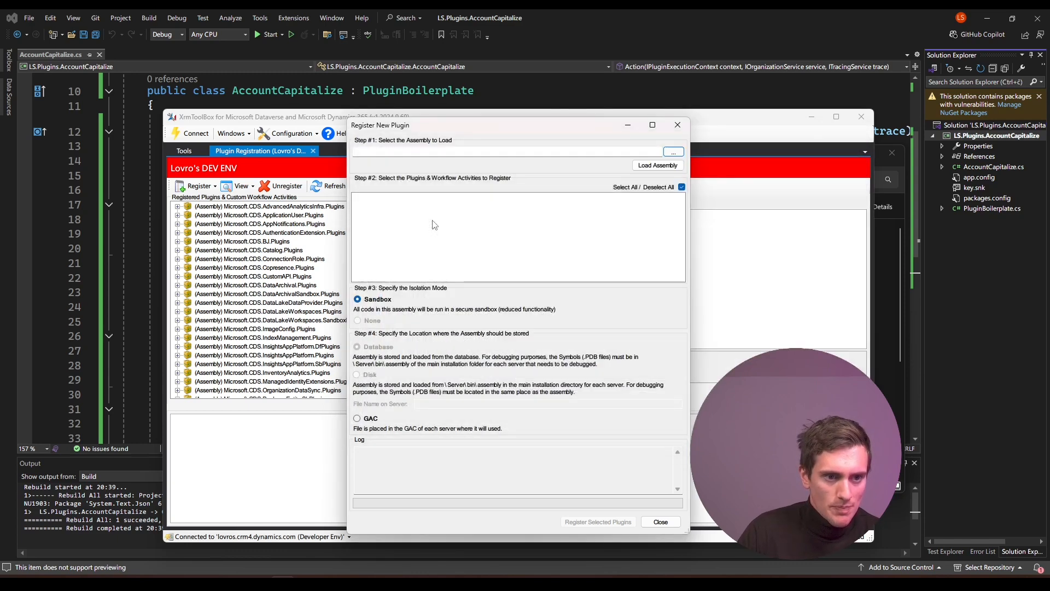
left_click(656, 165)
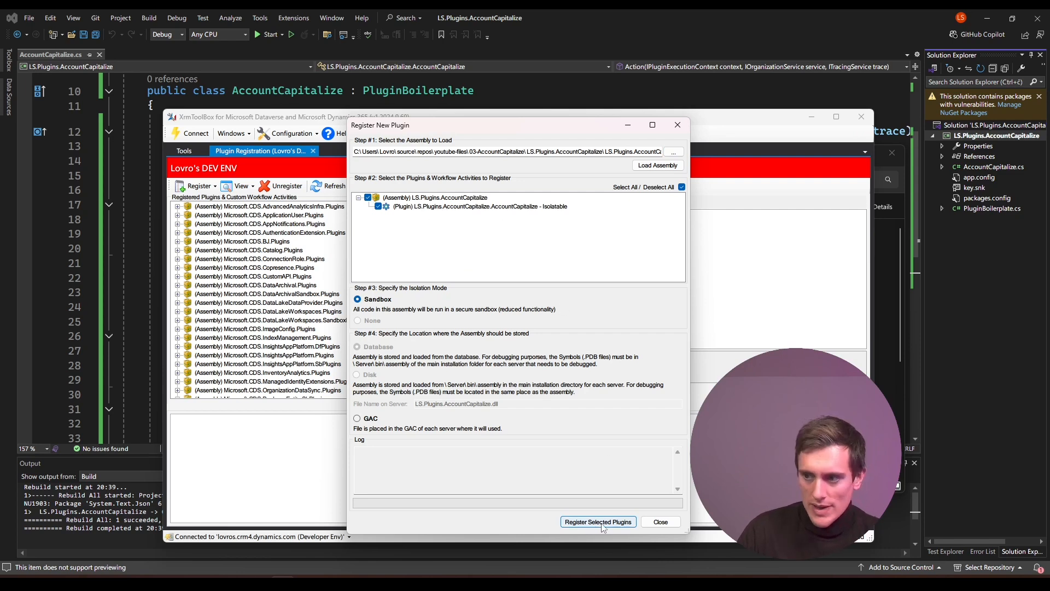
- Register the selected assembly and plugin and acknowledge the registration summary
left_click(598, 522)
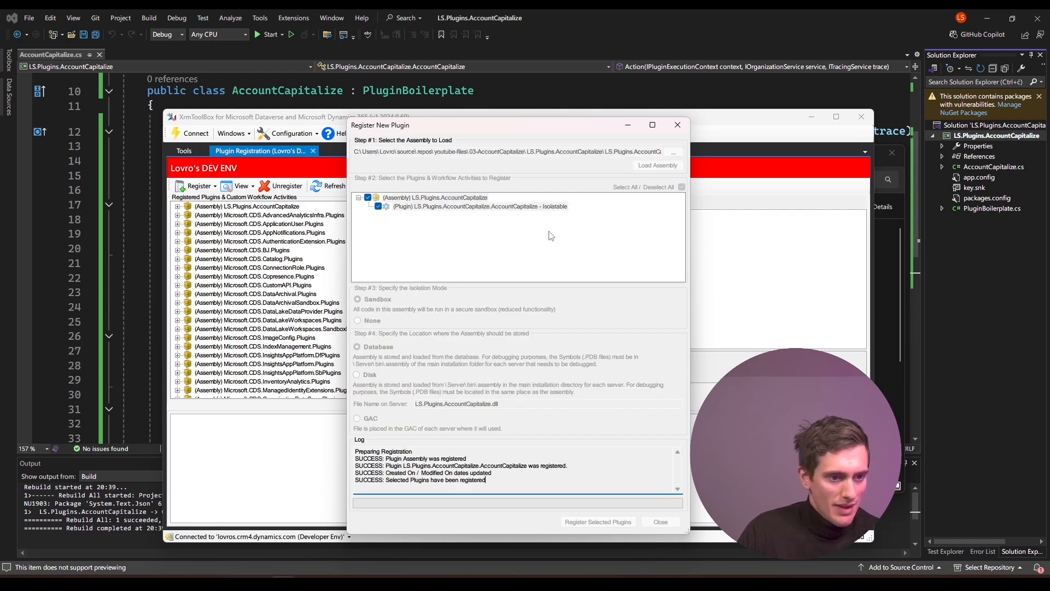
left_click(597, 521)
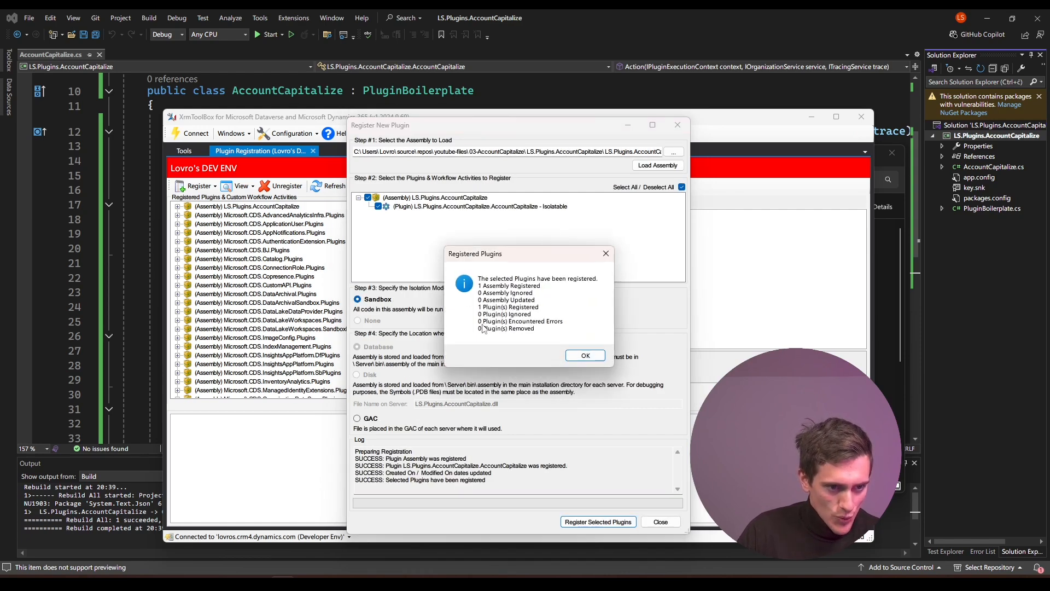
left_click(584, 354)
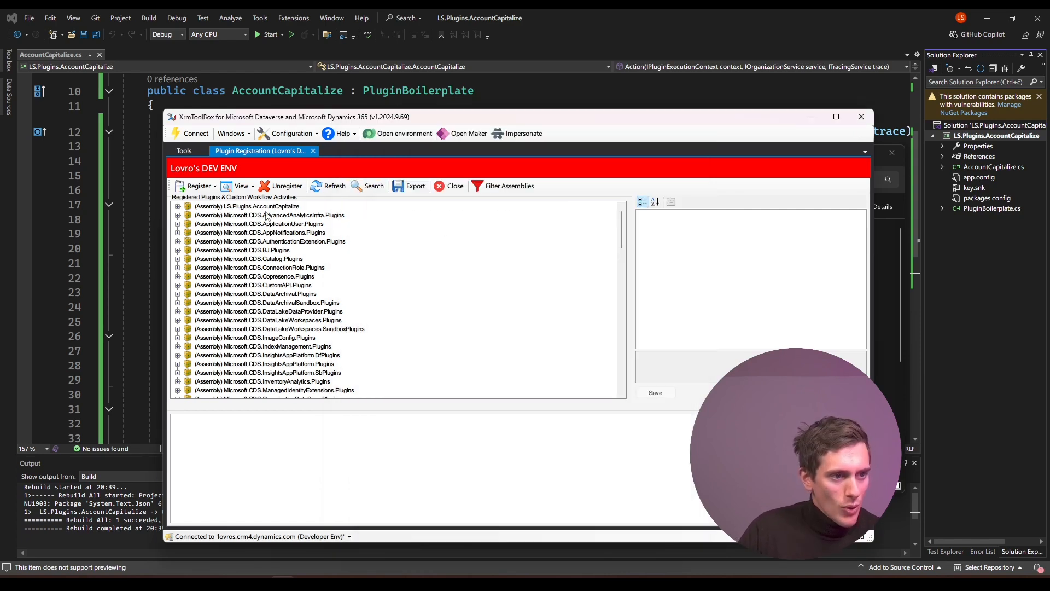
- Expand the AccountCapitalize assembly and view its plugin class properties and actions
left_click(246, 205)
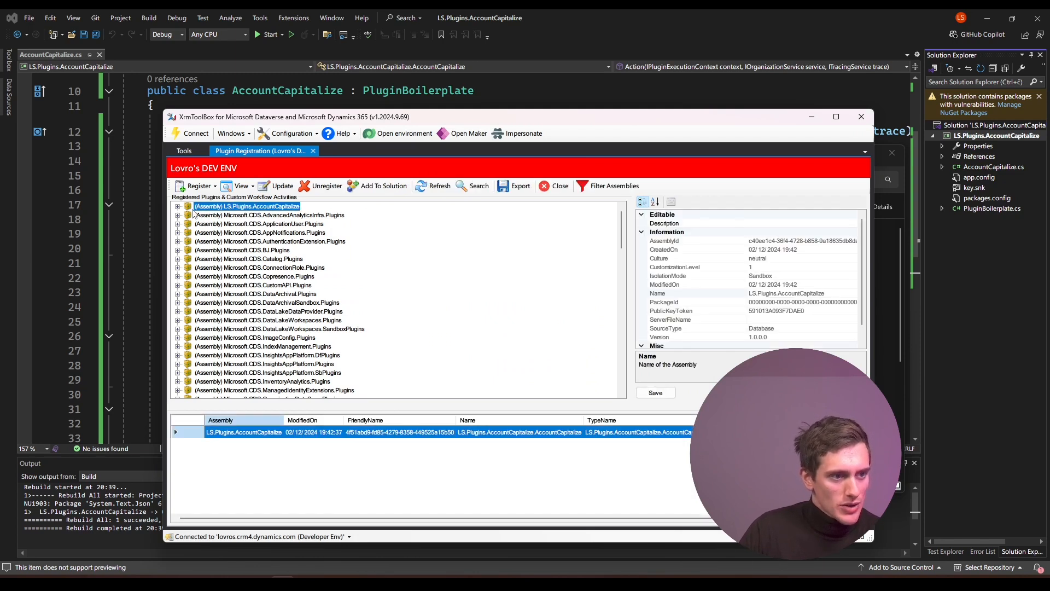
left_click(178, 205)
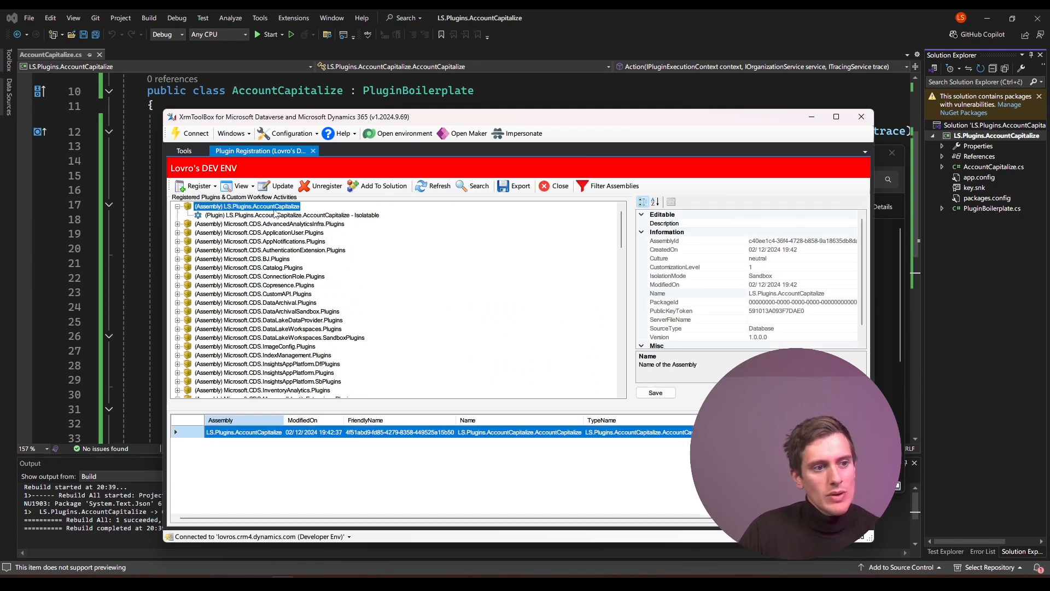
left_click(288, 214)
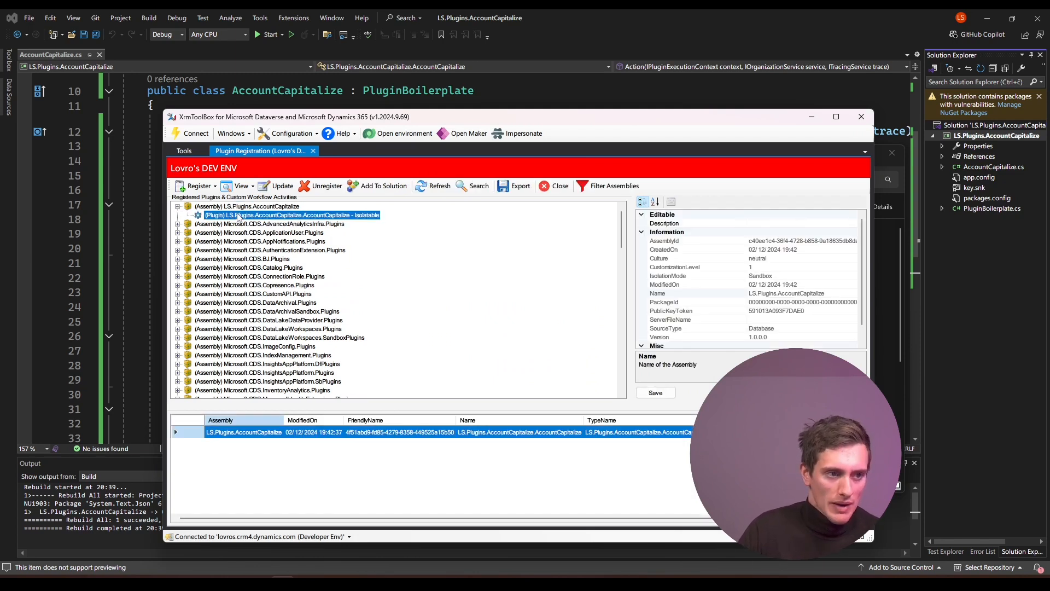
left_click(247, 206)
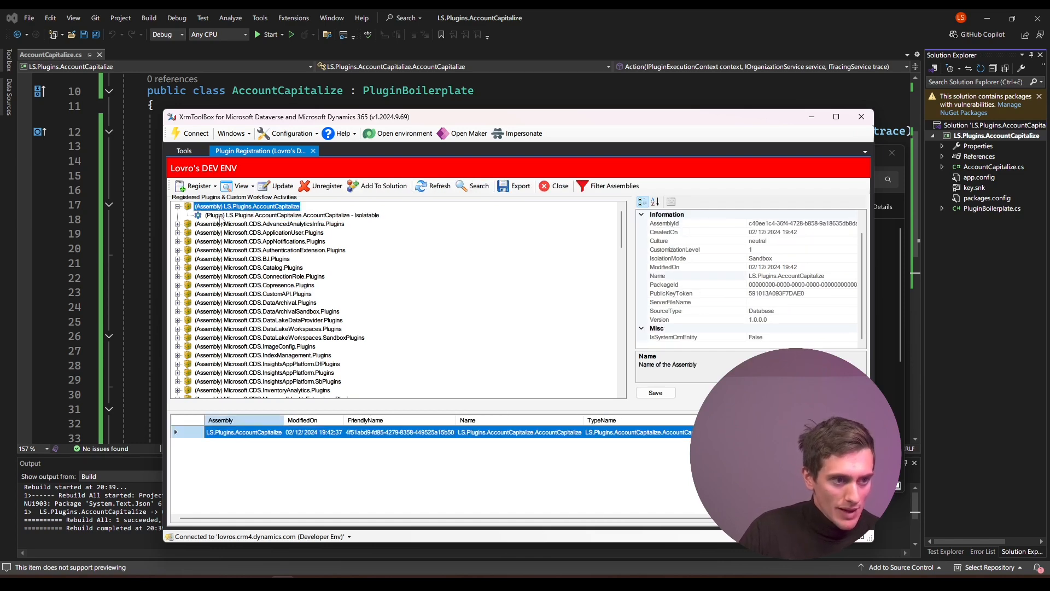
left_click(289, 215)
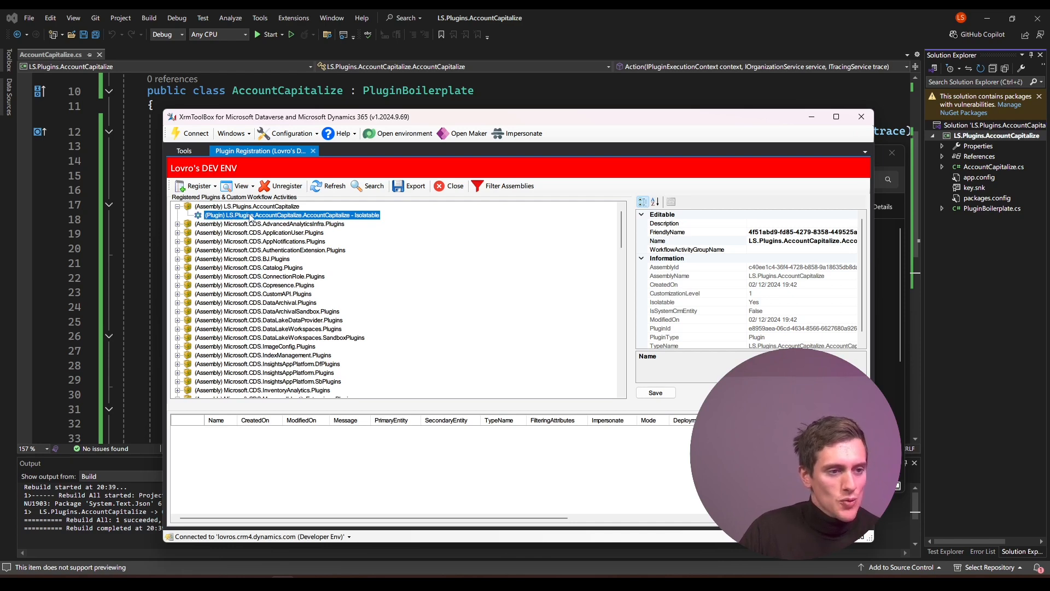
right_click(290, 215)
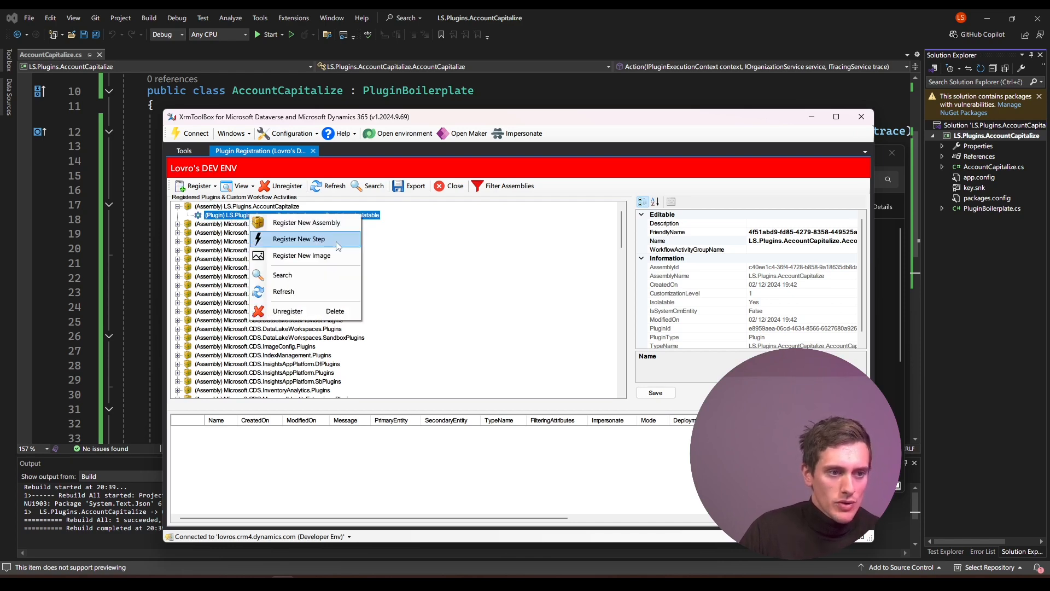
- Register a new step with message Create and primary entity account
left_click(299, 239)
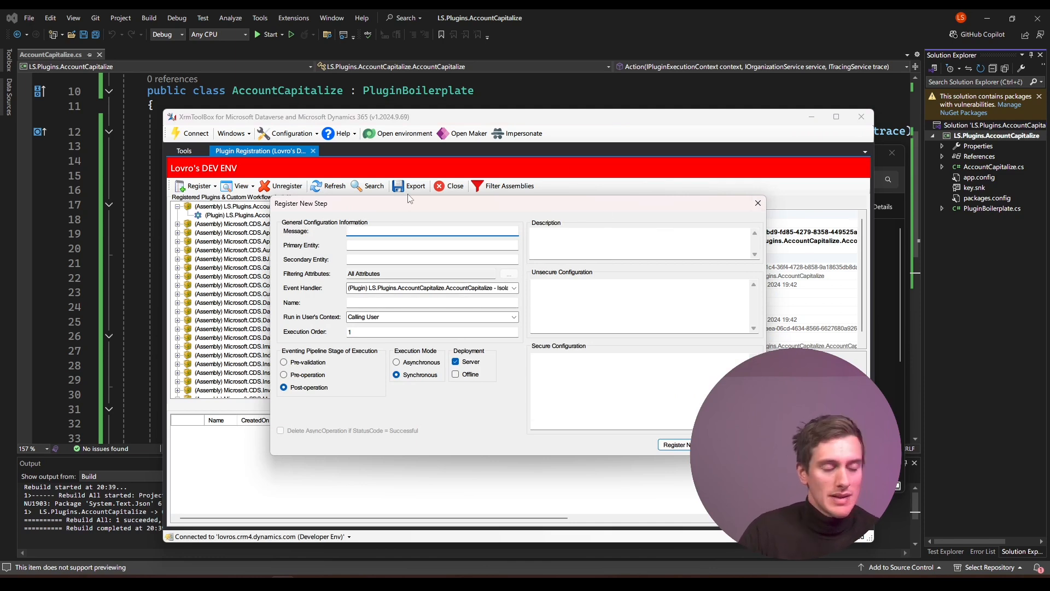
left_click(432, 231)
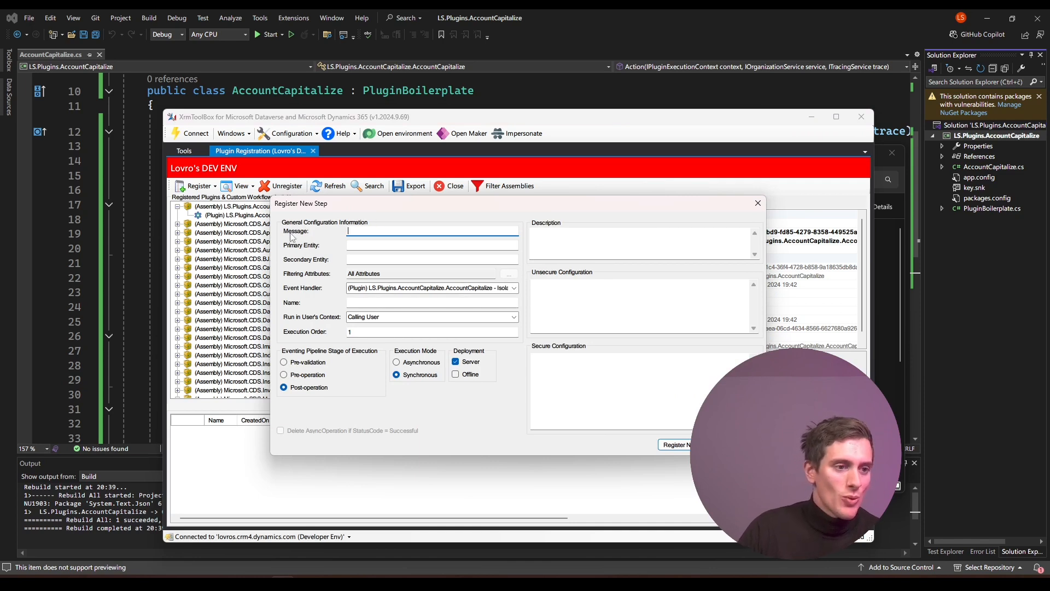
mouse_move(310, 244)
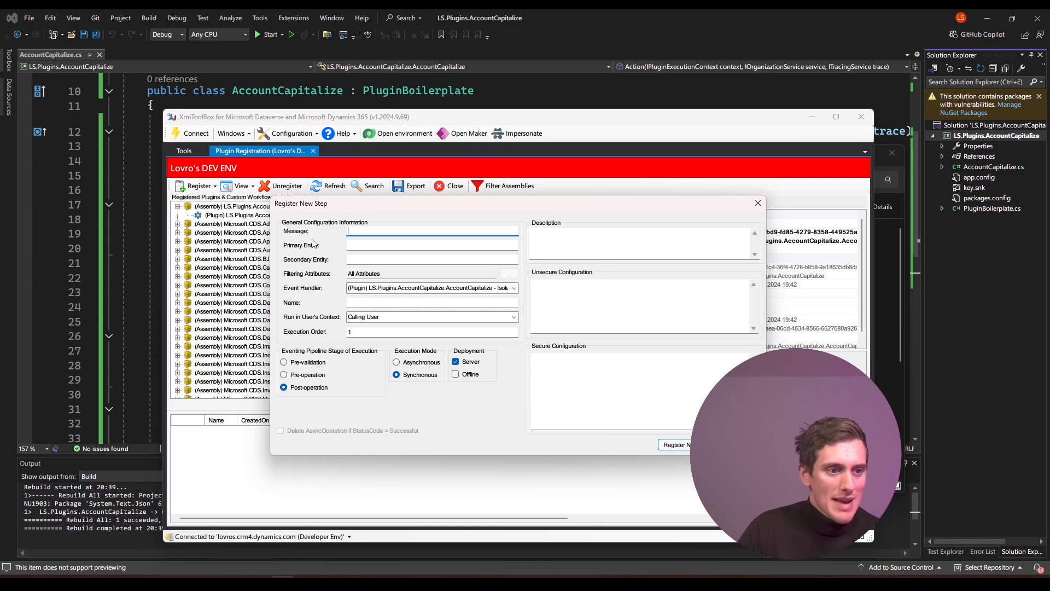
mouse_move(291, 383)
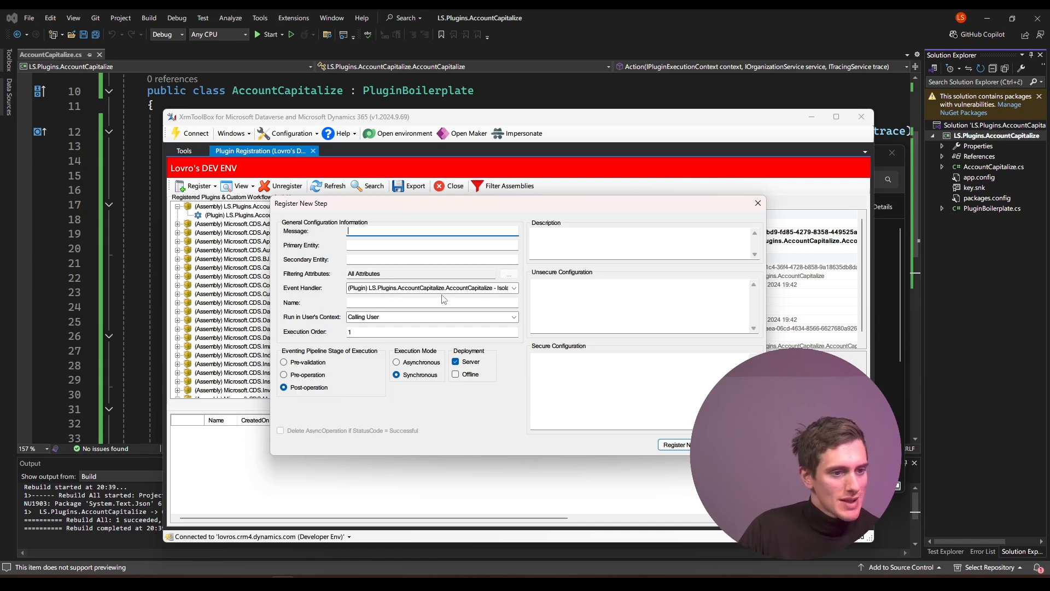
mouse_move(551, 221)
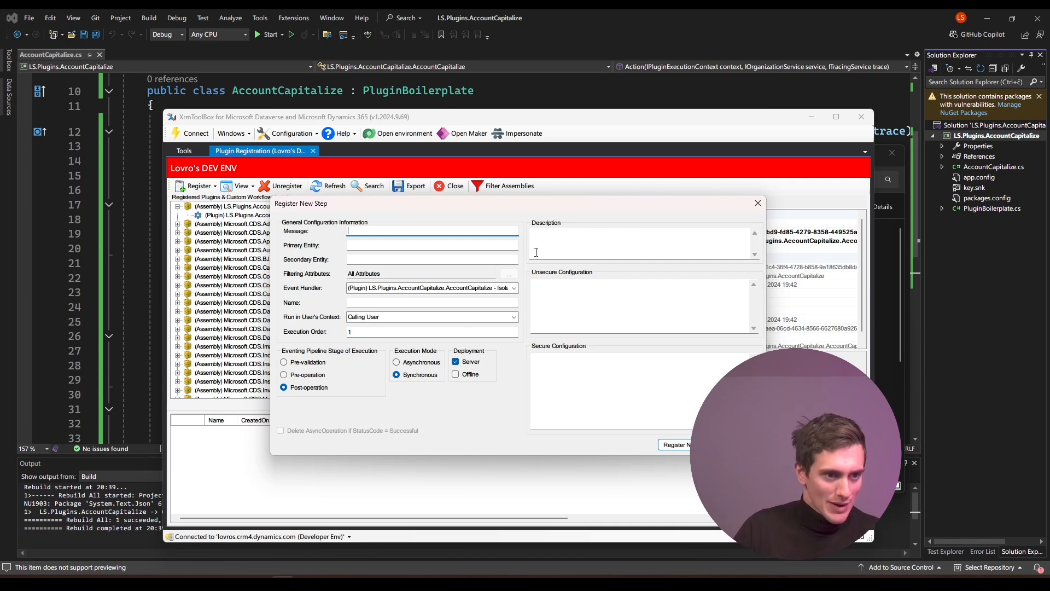
mouse_move(275, 241)
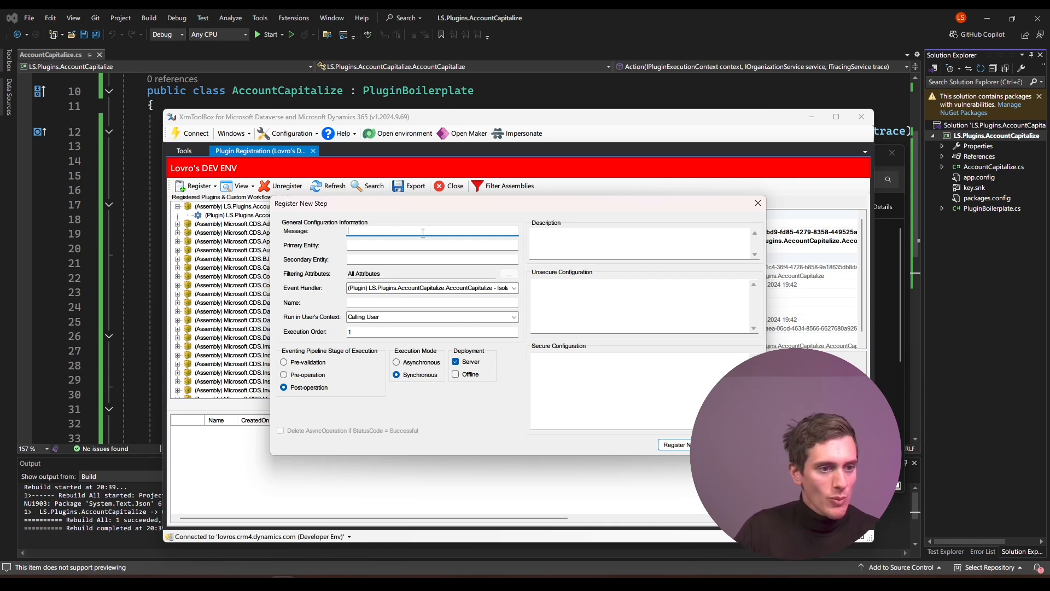
type("Cre")
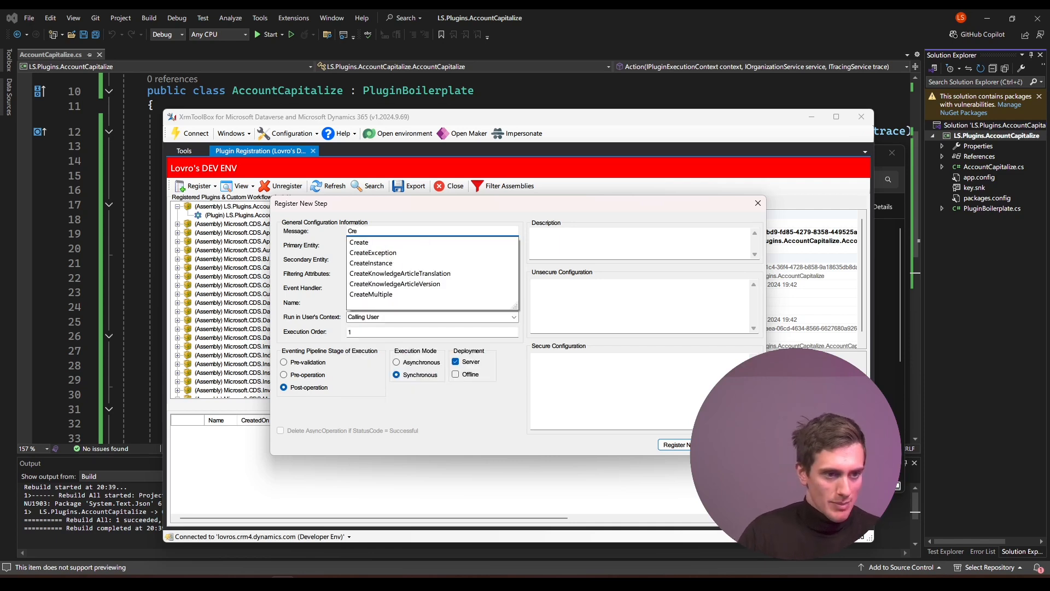
left_click(359, 242)
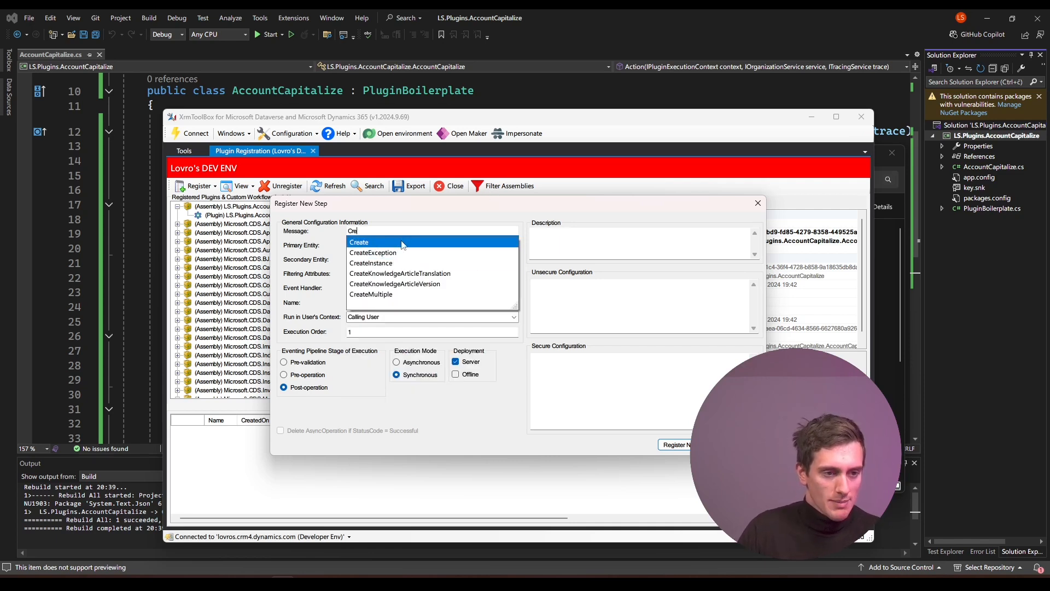
left_click(359, 242)
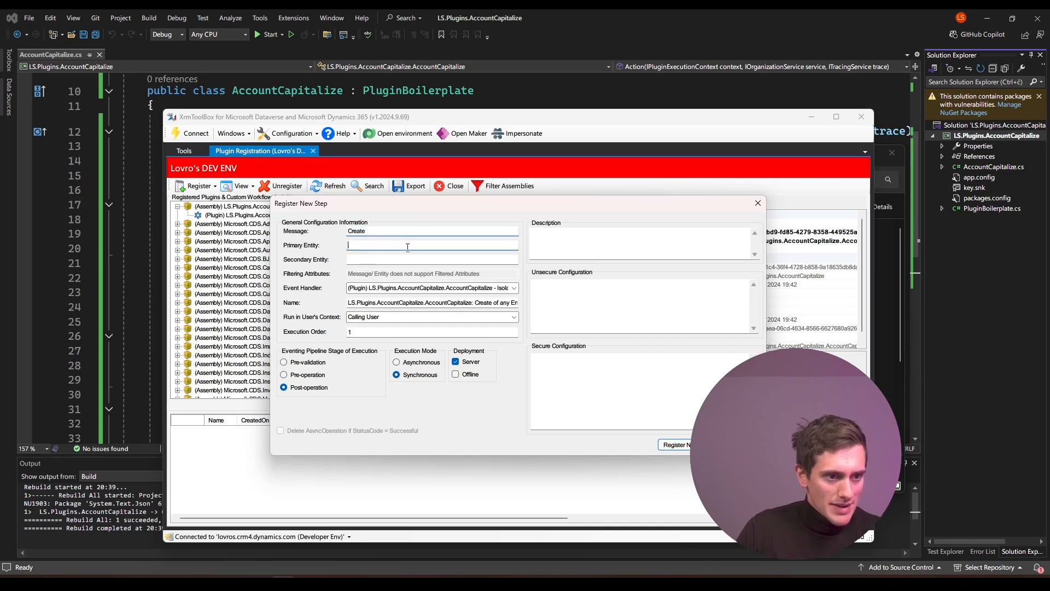
type("account")
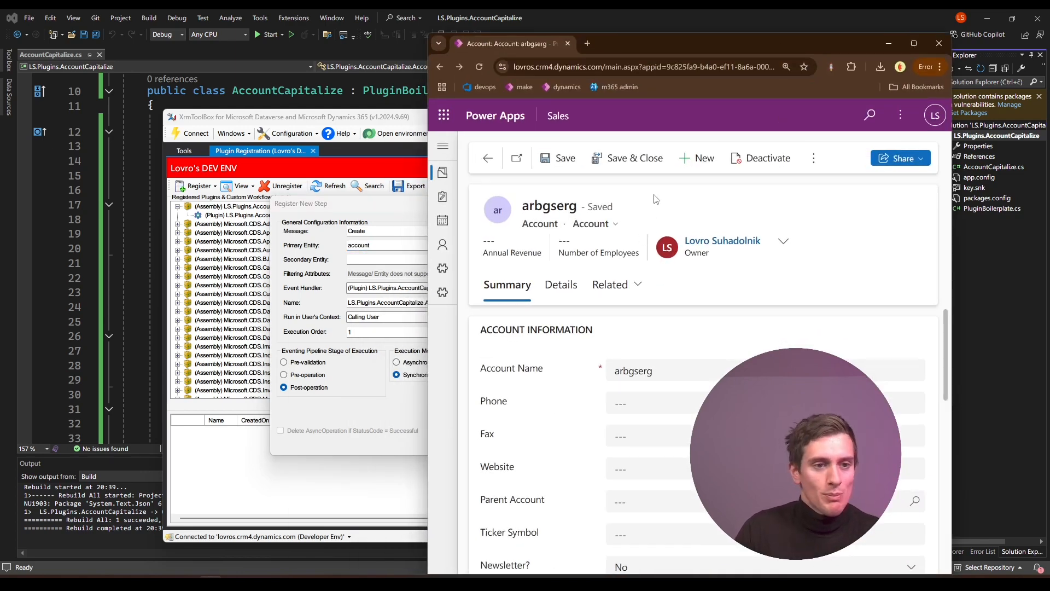
mouse_move(318, 266)
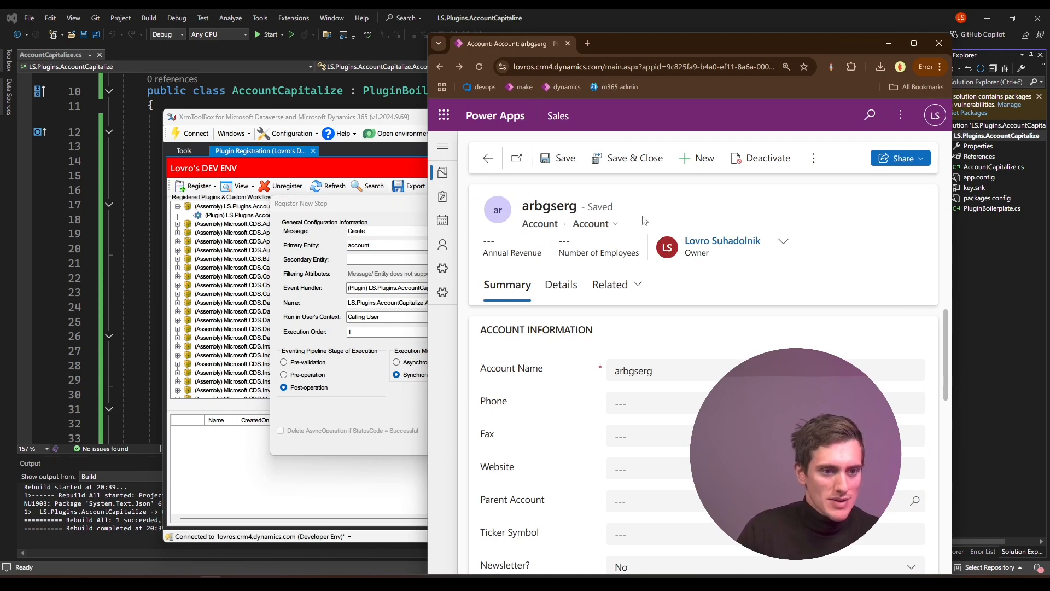
mouse_move(584, 192)
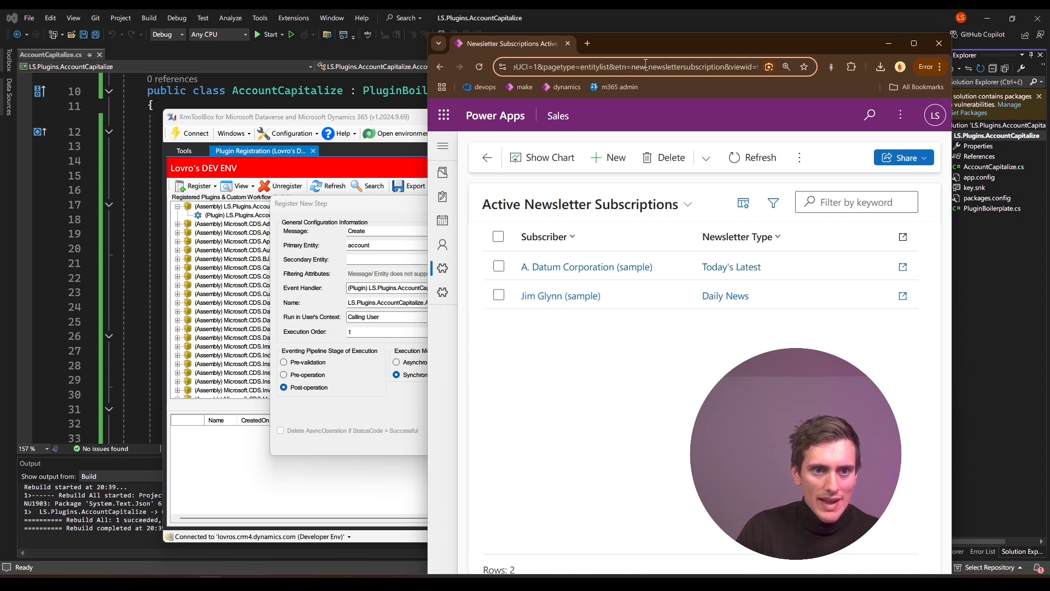
- Select the etn table name new_newslettersubscription in the Newsletter Subscriptions page address
double_click(673, 66)
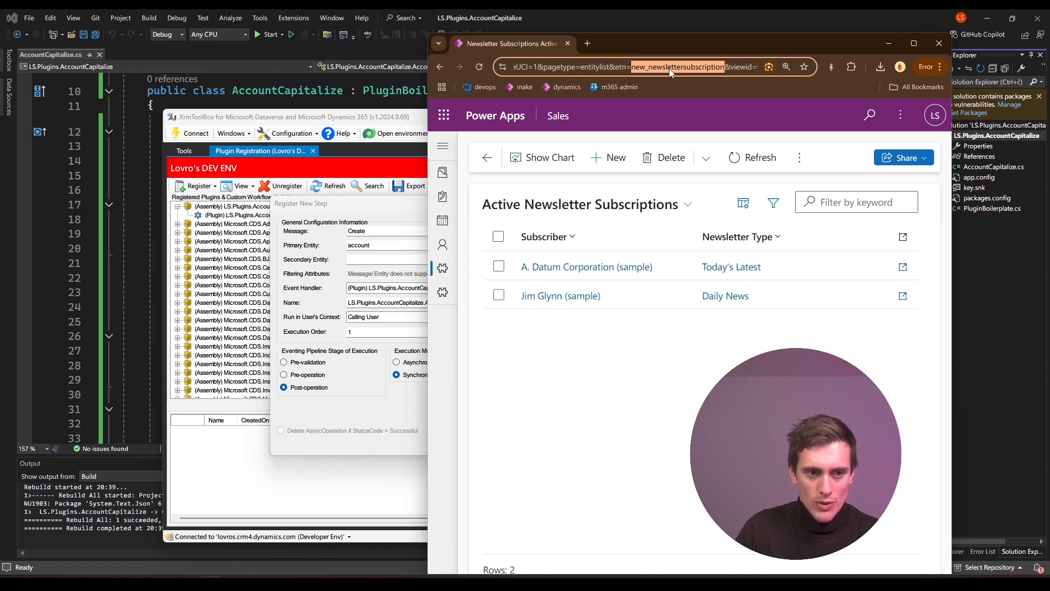
left_click(443, 174)
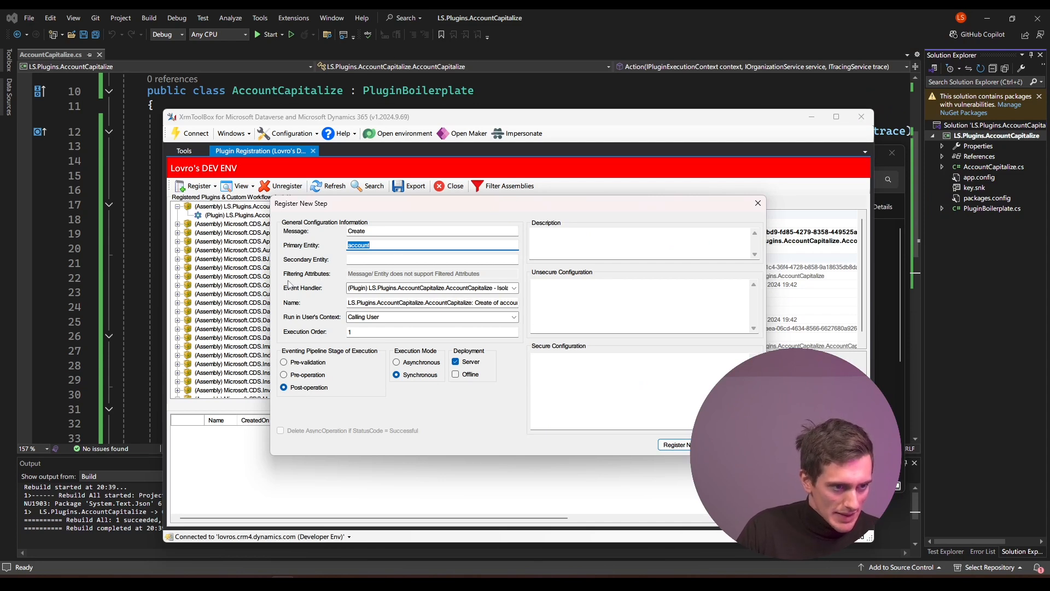
mouse_move(338, 339)
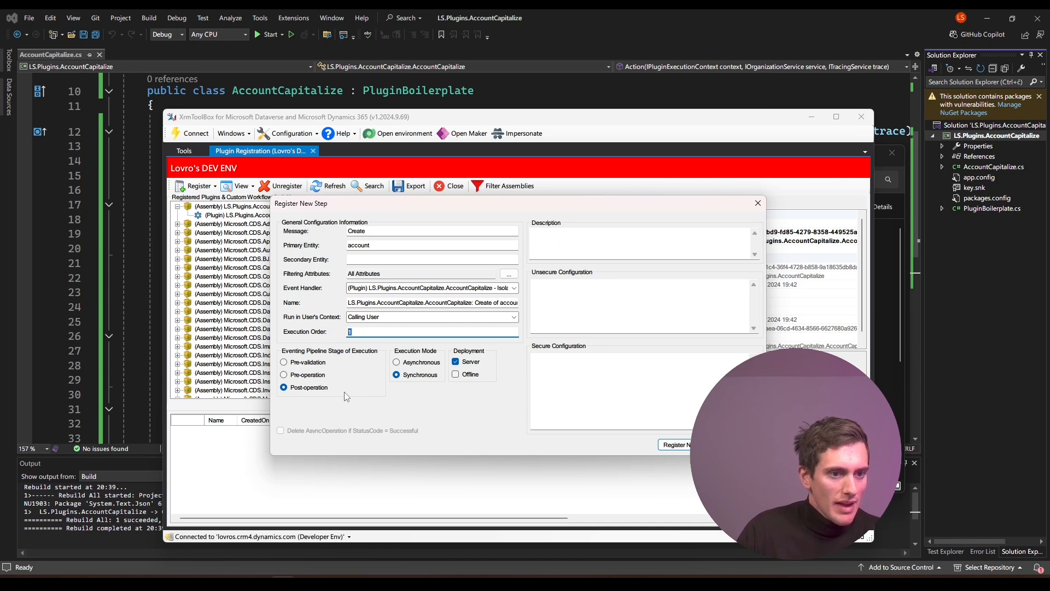
mouse_move(308, 380)
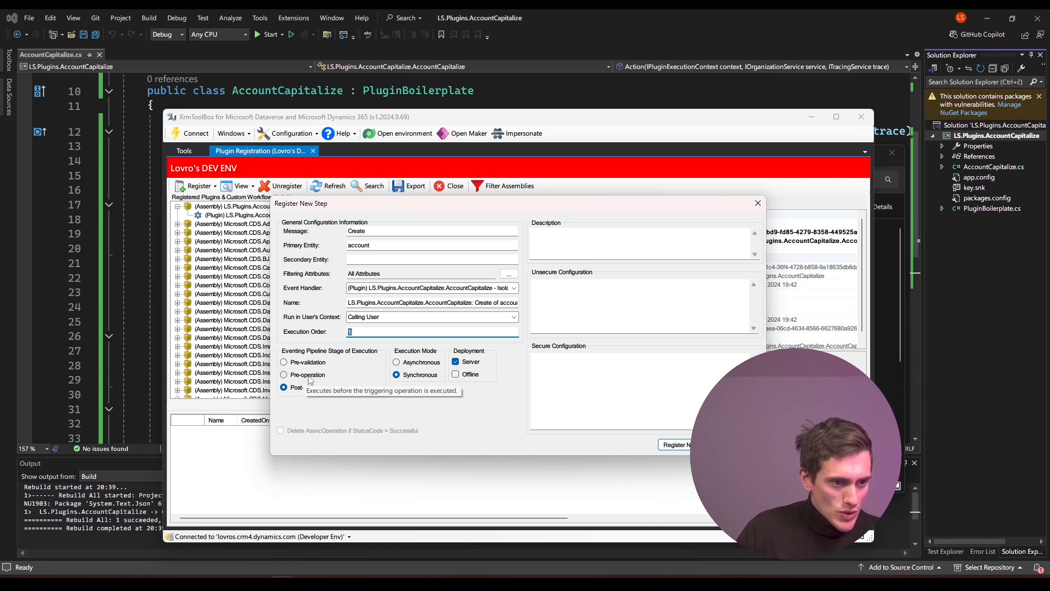
- Set the account Create step to Pre-operation stage and register it
left_click(284, 374)
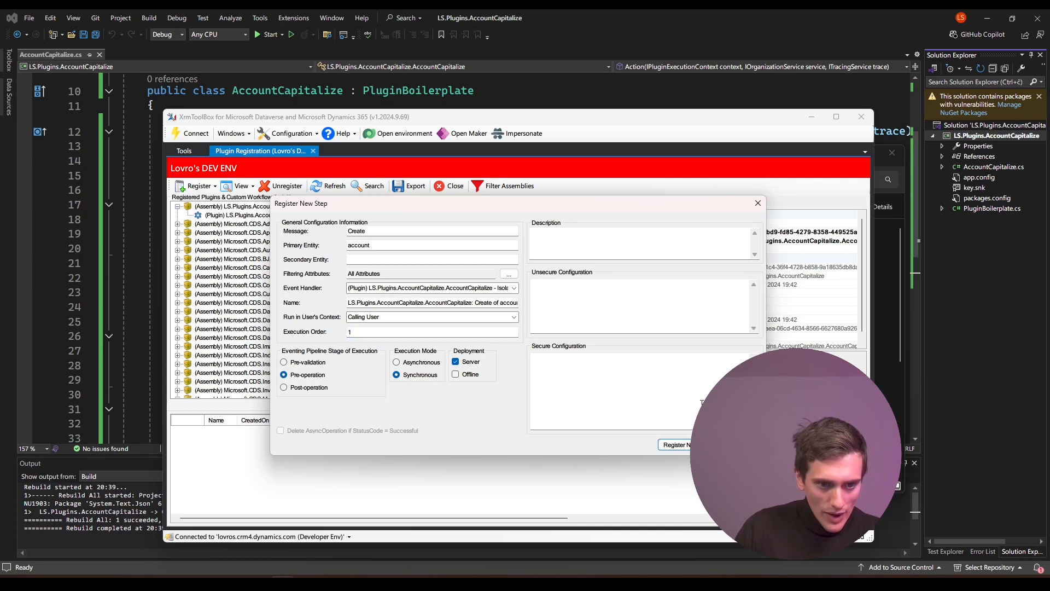
left_click(676, 444)
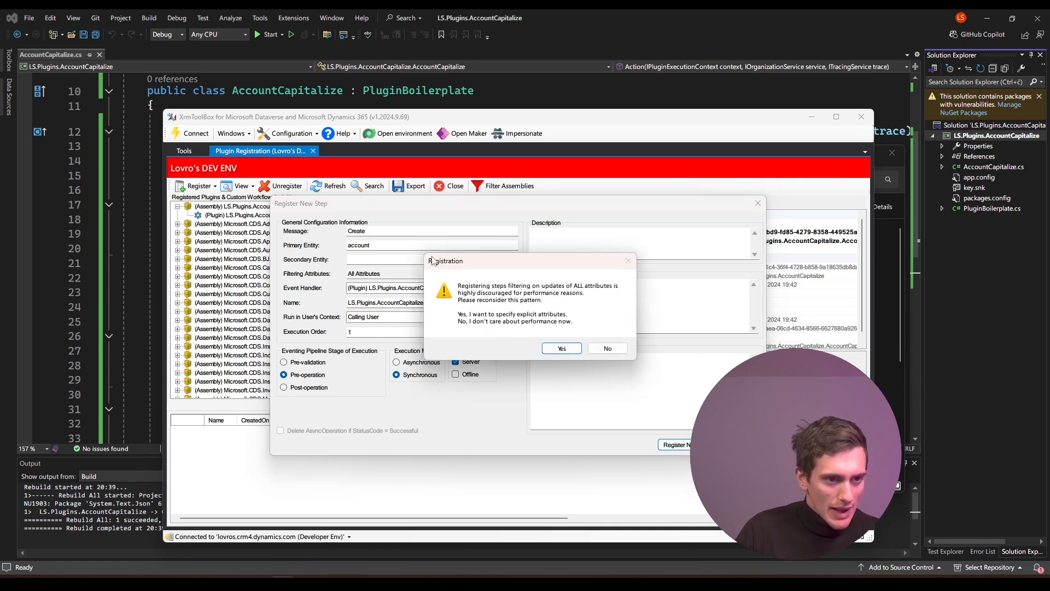
mouse_move(513, 280)
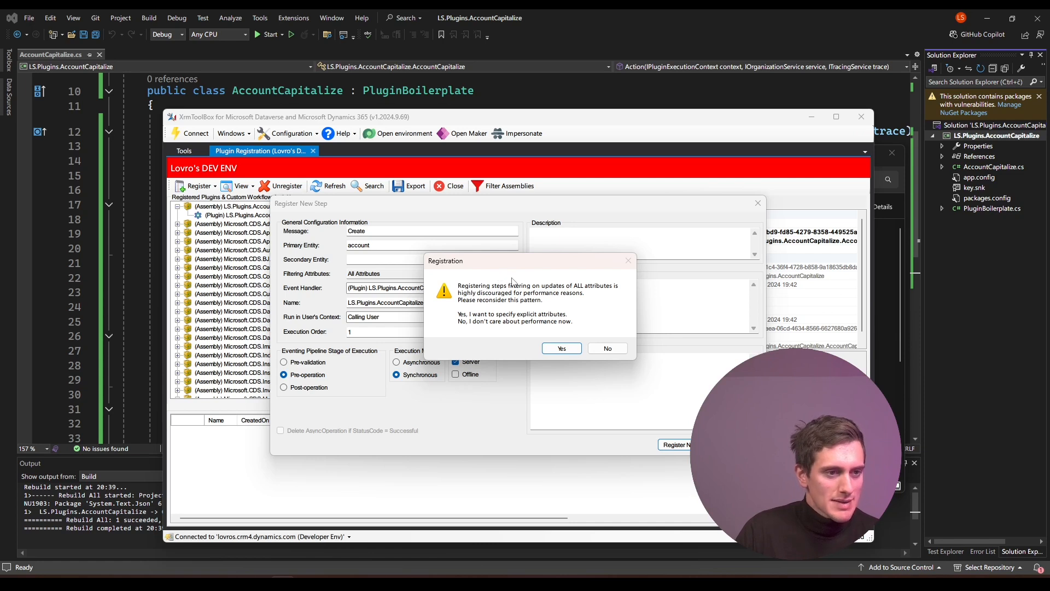
mouse_move(518, 324)
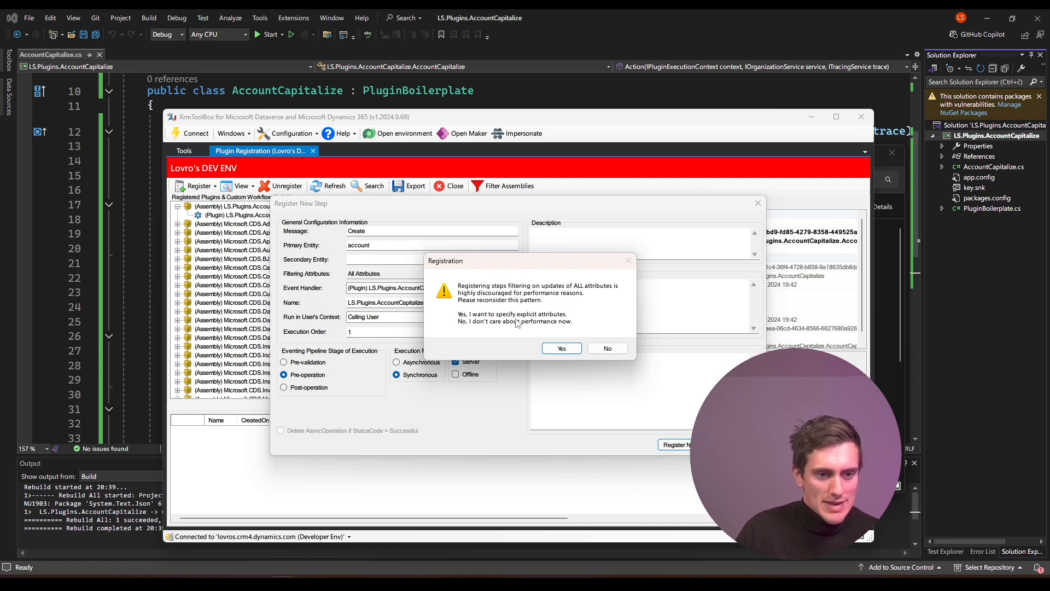
mouse_move(491, 327)
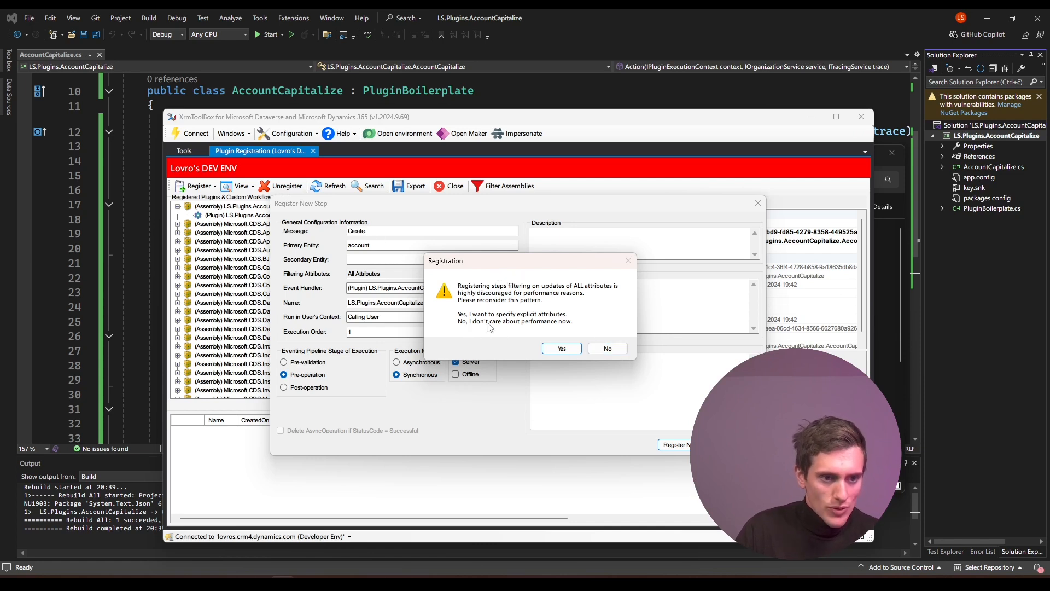
- Answer No to the filtering-attributes warning so the Create step registers anyway
left_click(606, 348)
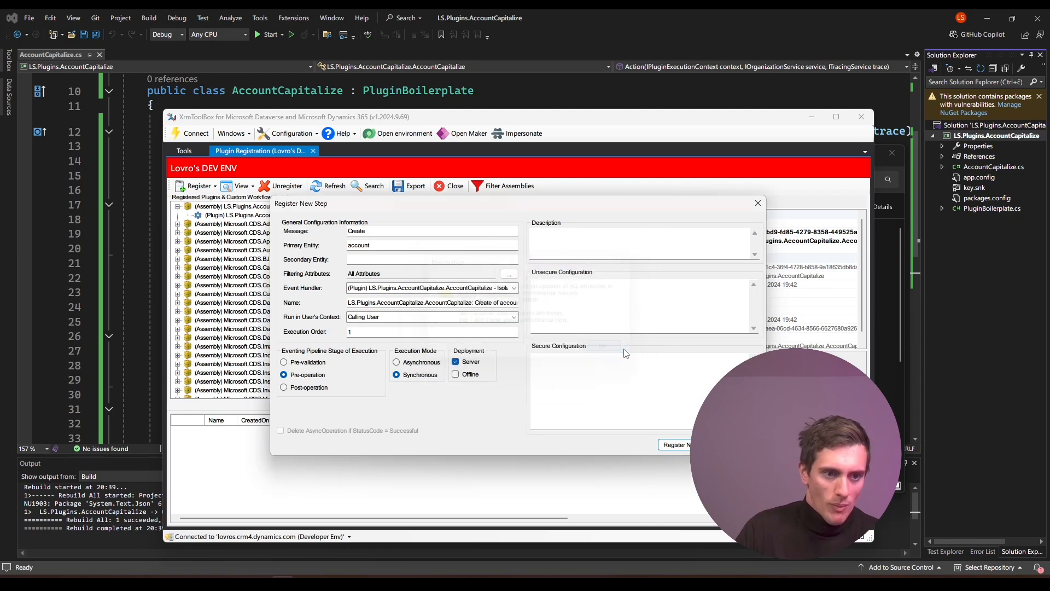
left_click(675, 444)
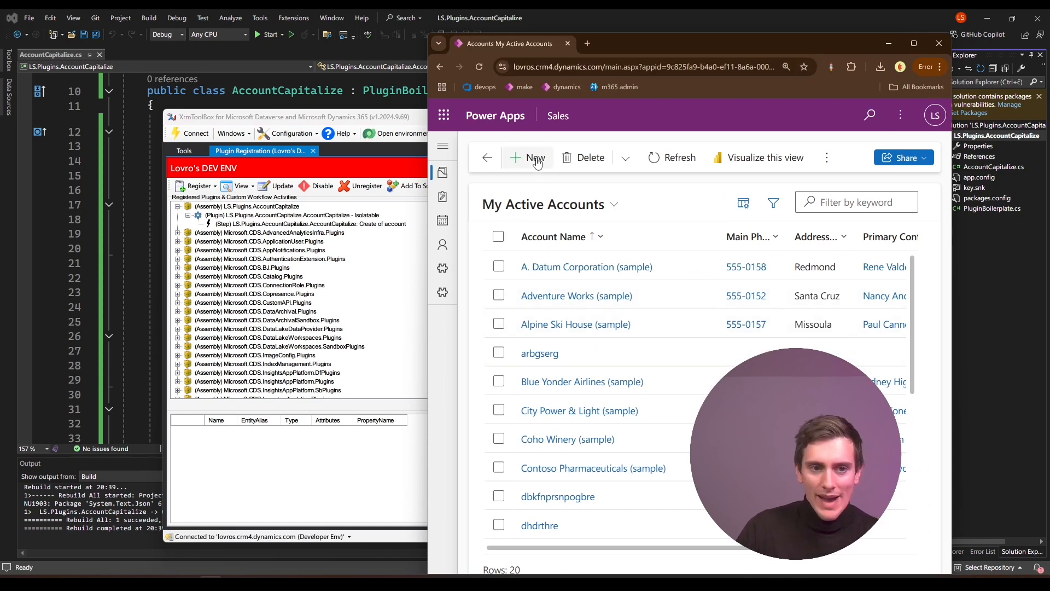
- Create a new account named 'wjdvbworehbv' and save it to trigger the plugin
left_click(529, 157)
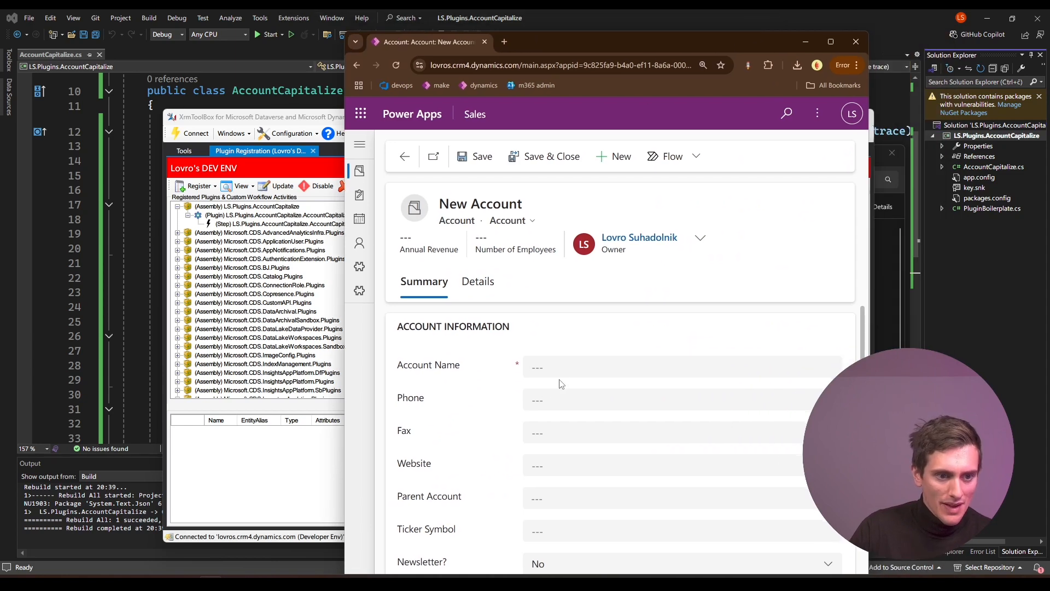
type("wjdvbworehbvoi bgrhgubwi")
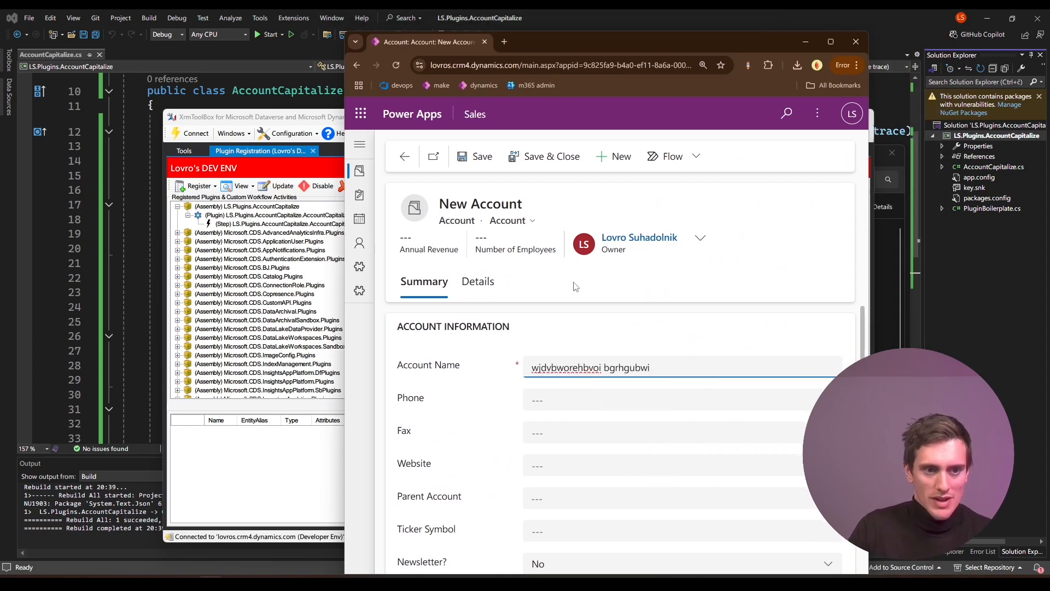
left_click(473, 156)
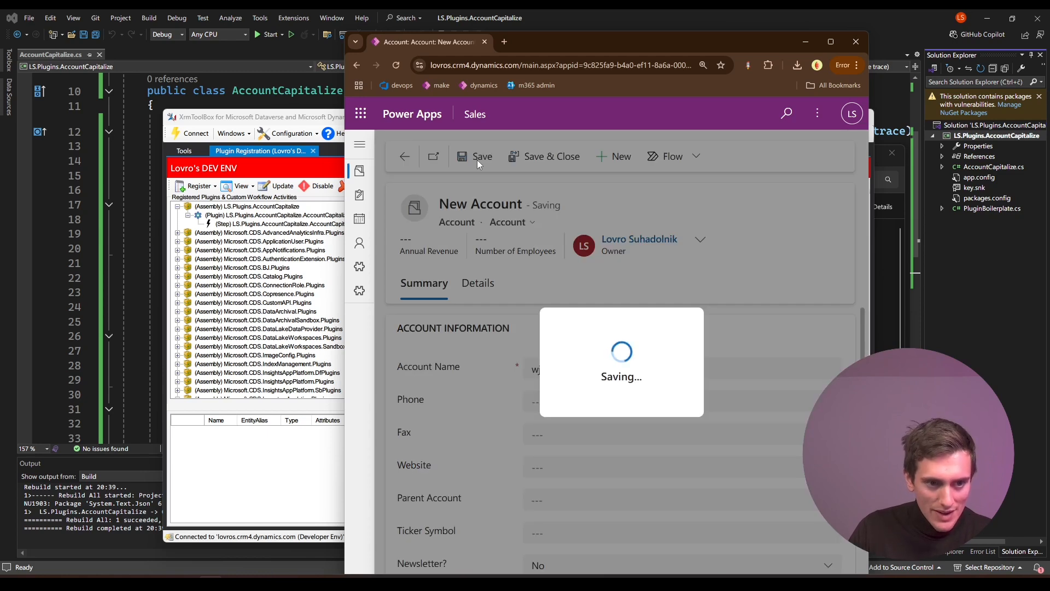
left_click(481, 156)
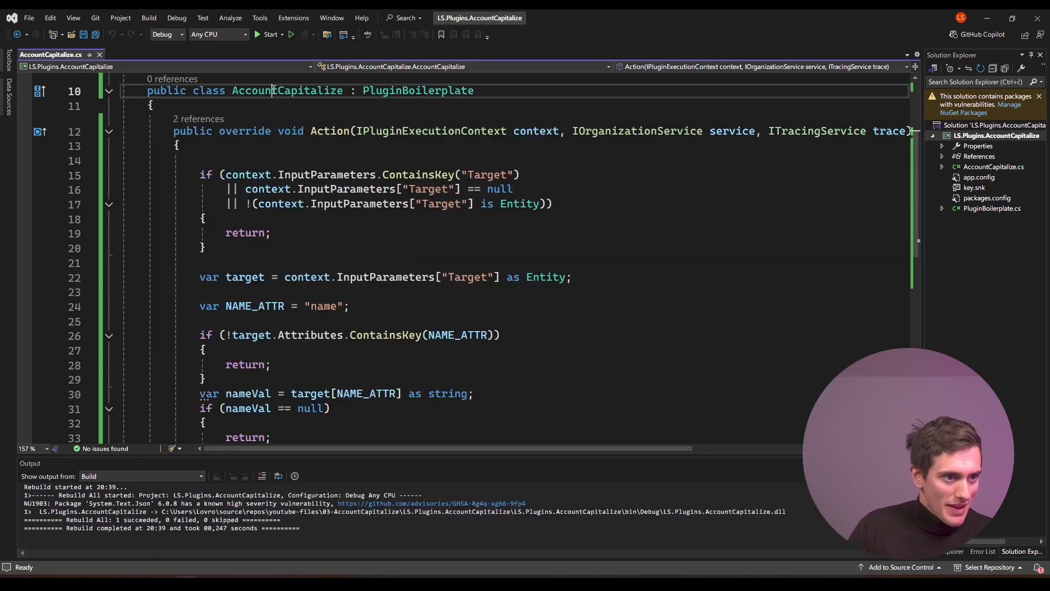
- Start Action with throw new InvalidPluginExecutionException("I'm here :)") and save
double_click(286, 91)
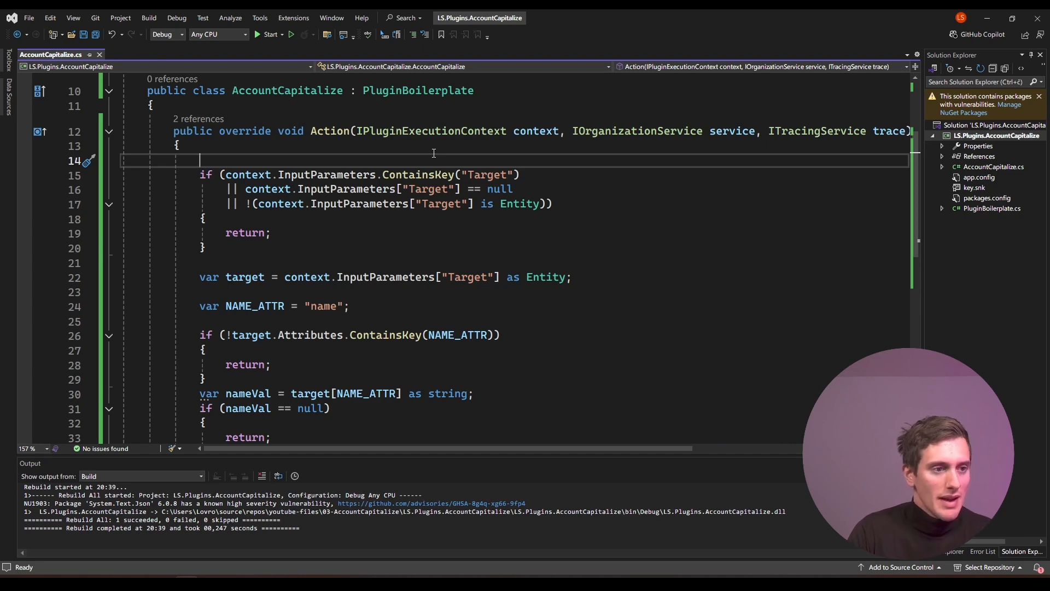
key("enter")
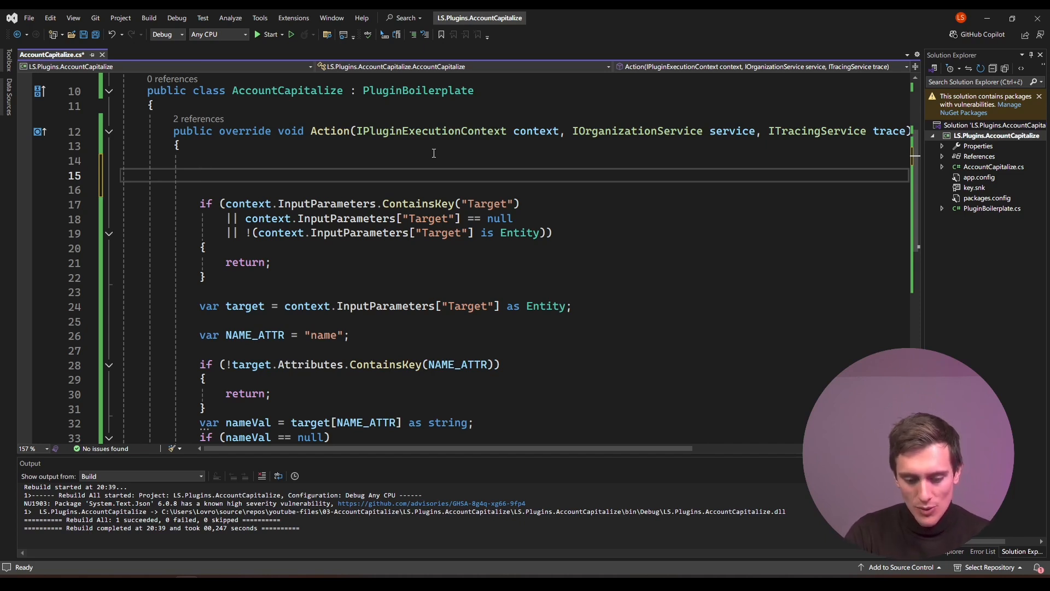
type("throw new")
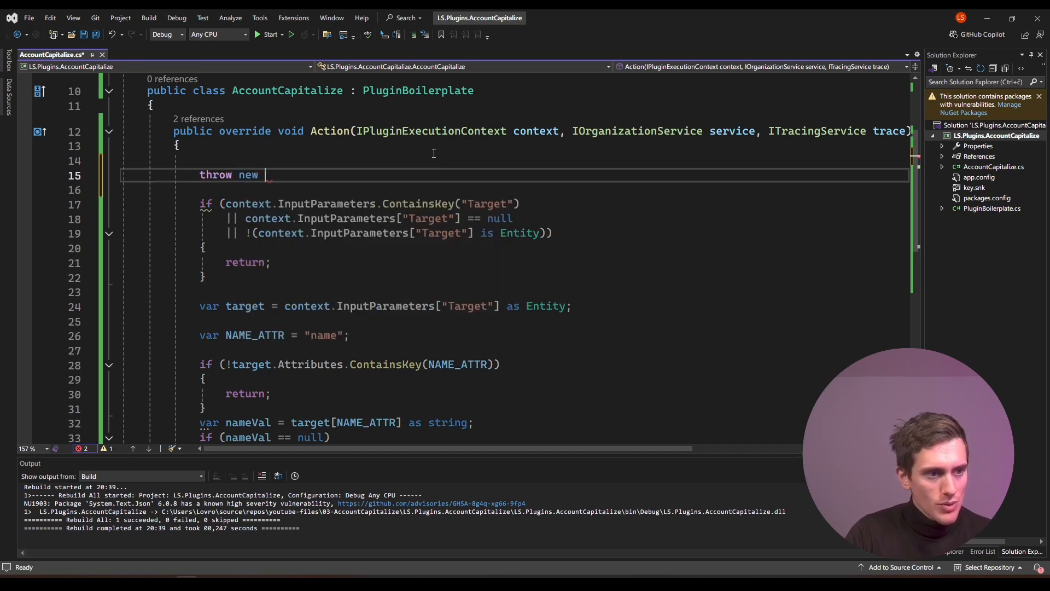
type("InvalidP")
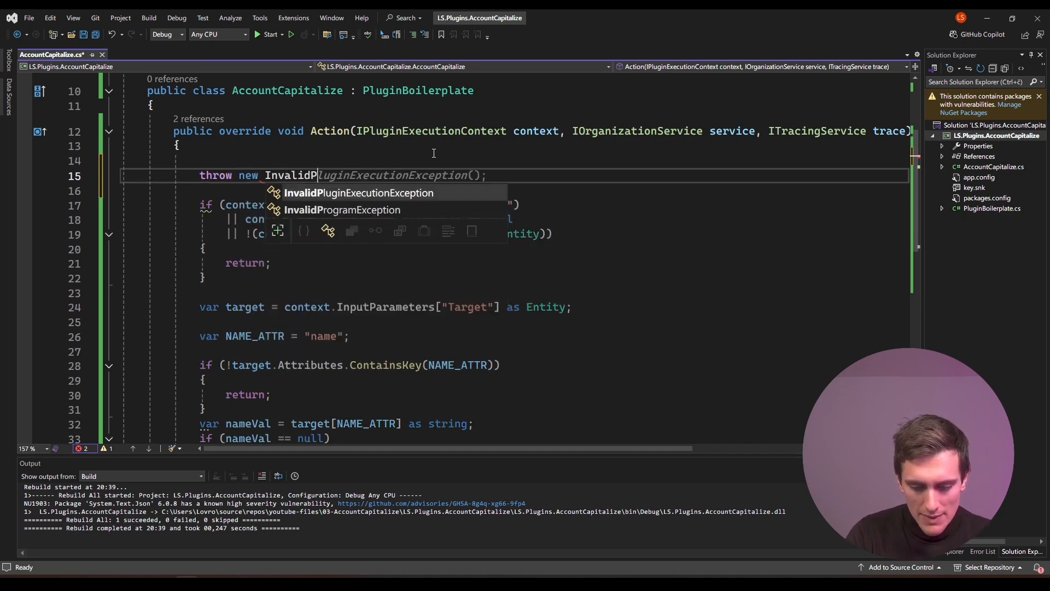
key("Tab")
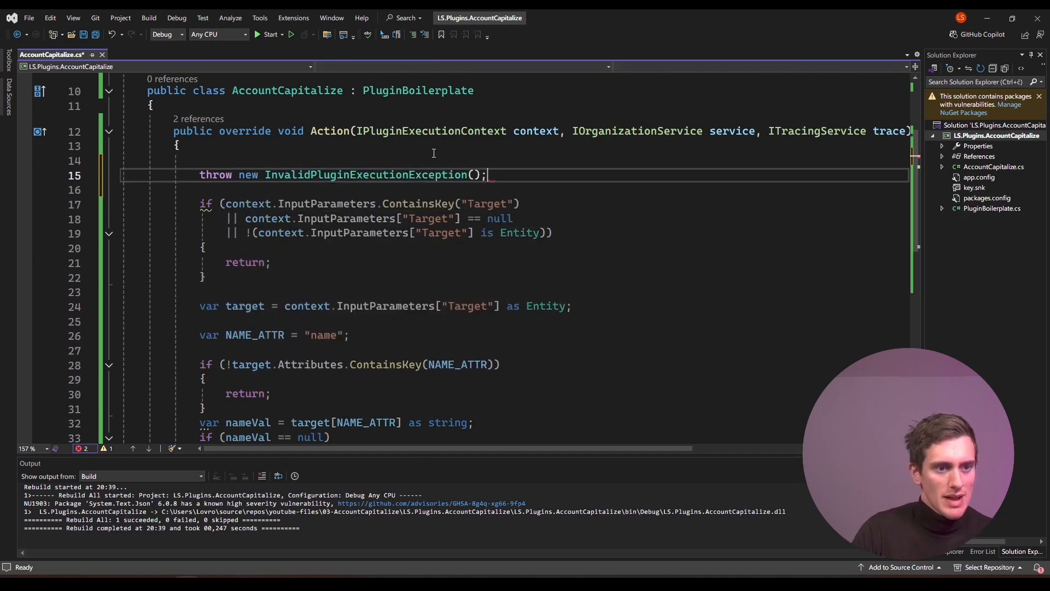
type("\"\"")
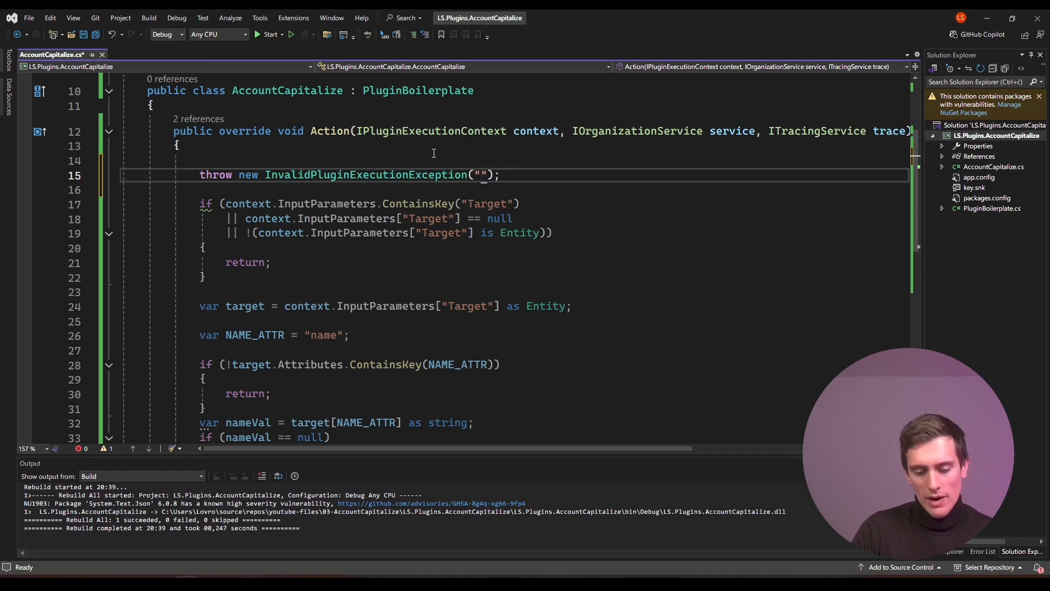
type("I'm here :)")
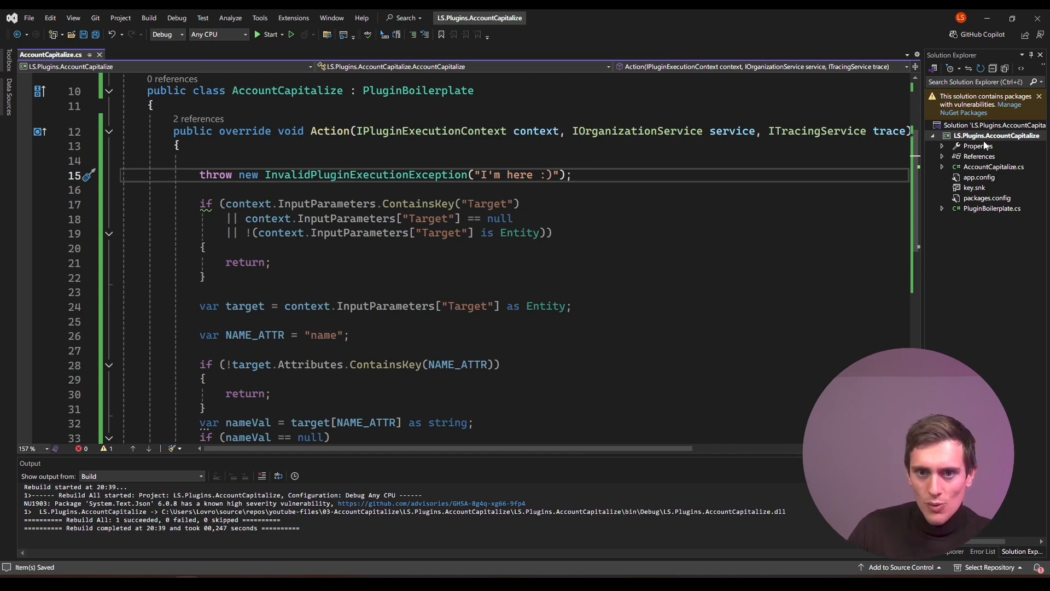
- Rebuild the plugin project and update the LS.Plugins.AccountCapitalize assembly in the environment
right_click(996, 135)
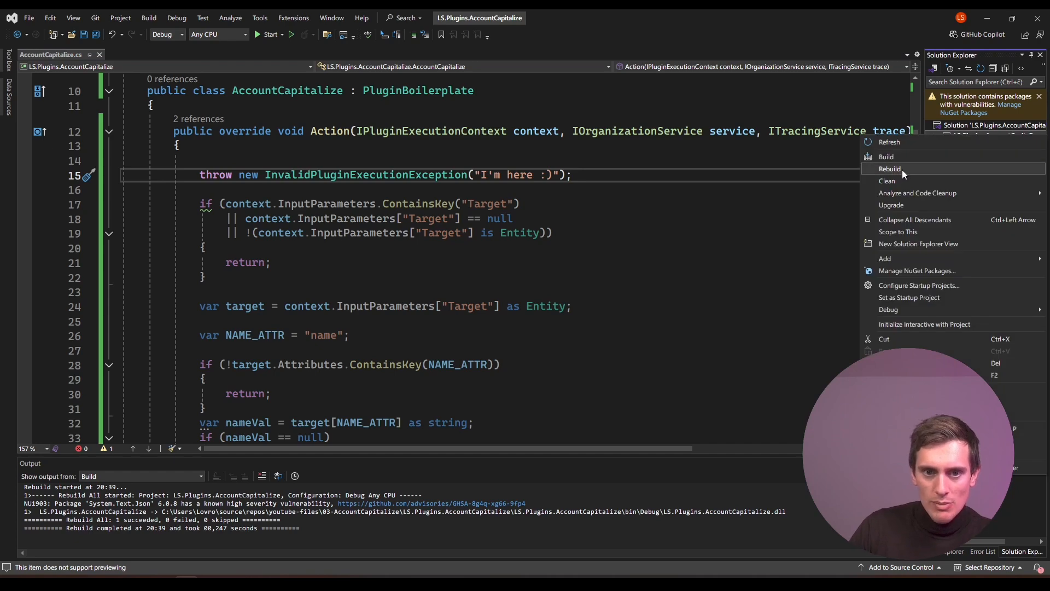
left_click(889, 169)
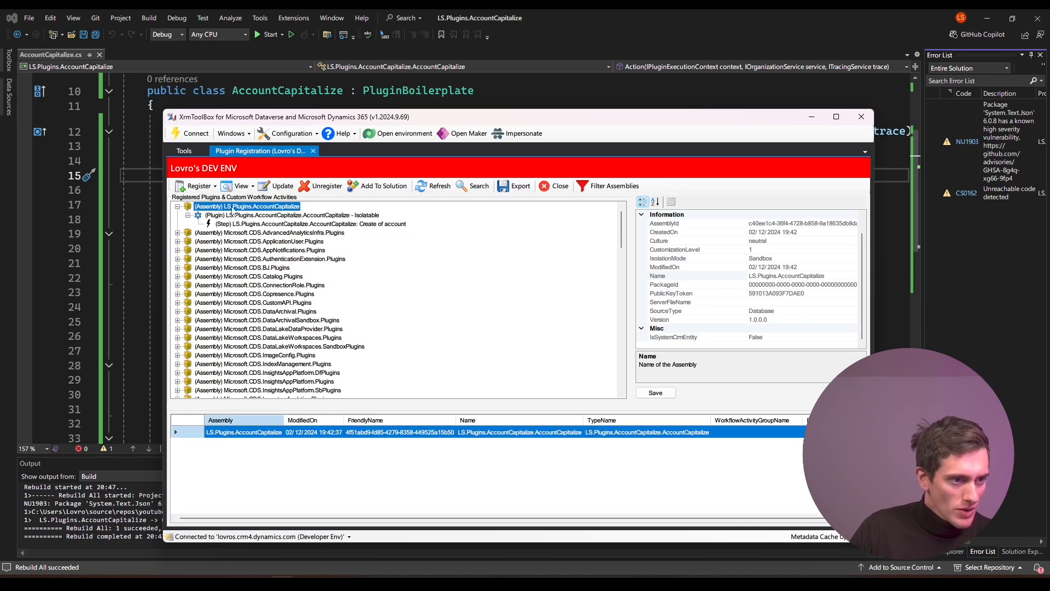
left_click(281, 186)
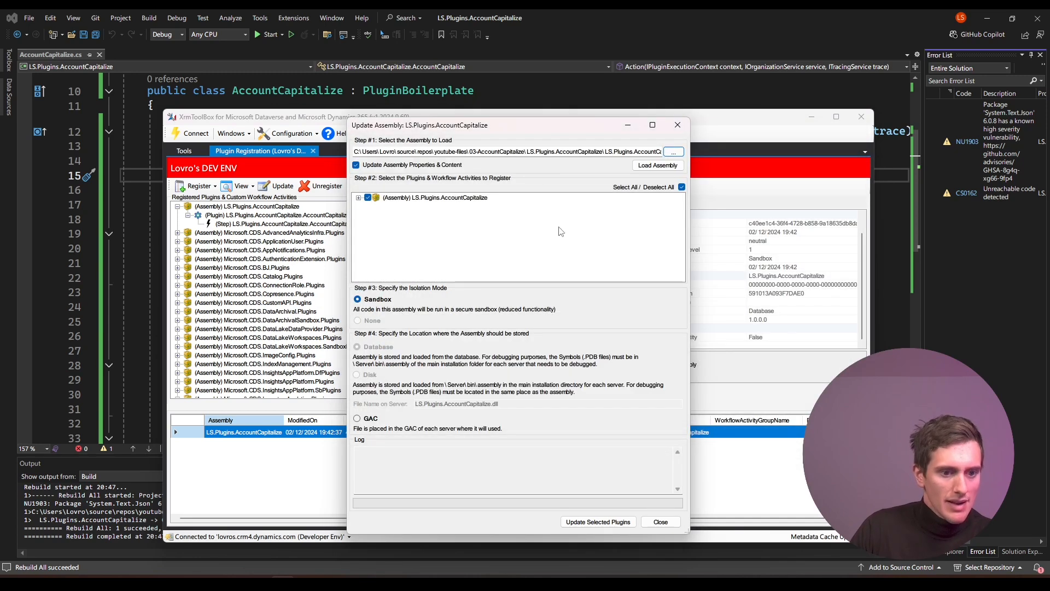
left_click(597, 520)
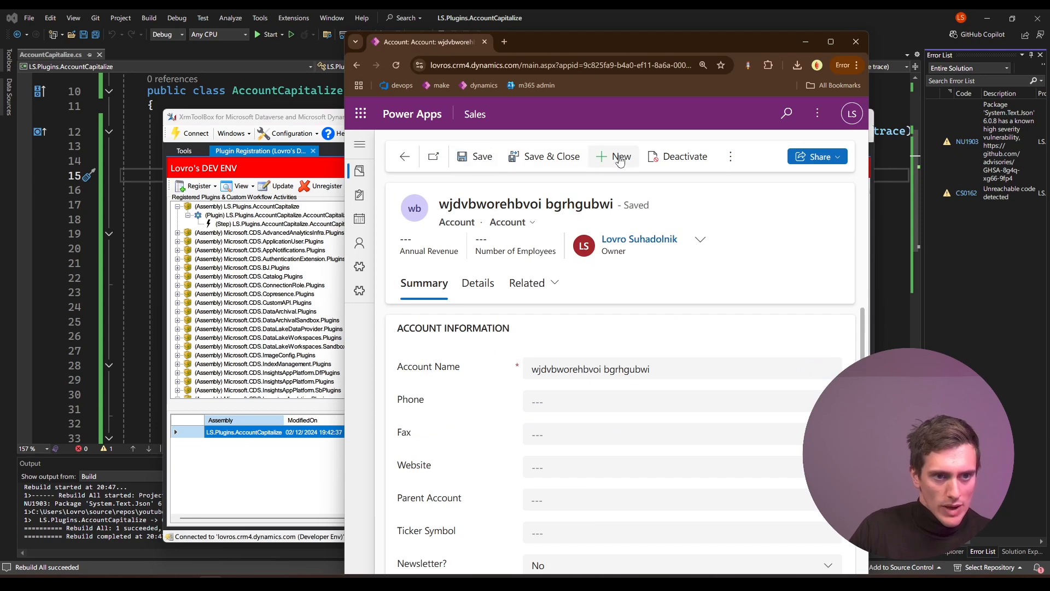
- Save a new account and get the 'I'm here :)' Business Process Error from the plugin
left_click(613, 156)
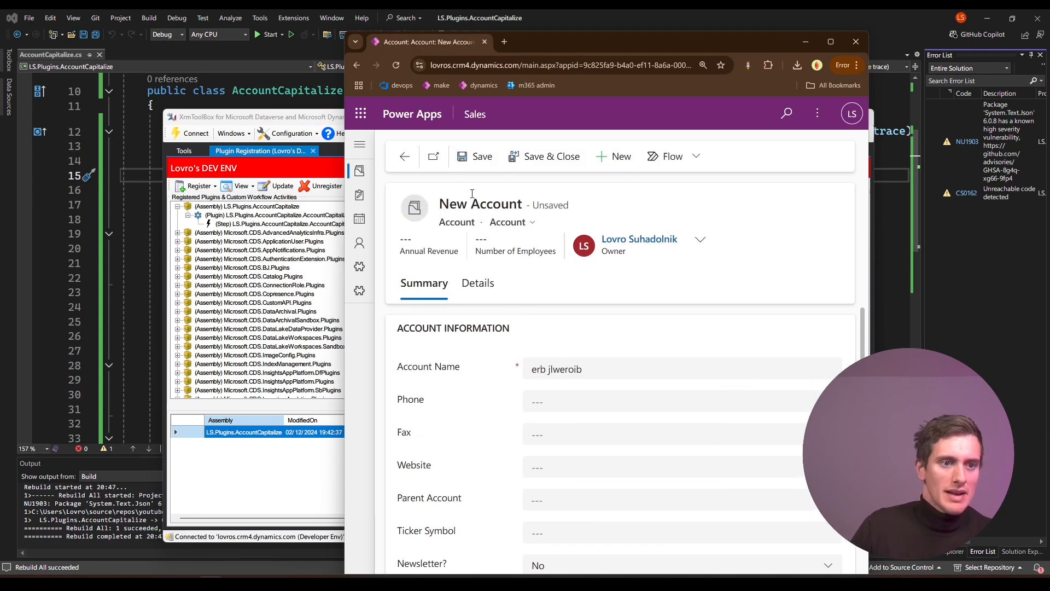
left_click(480, 156)
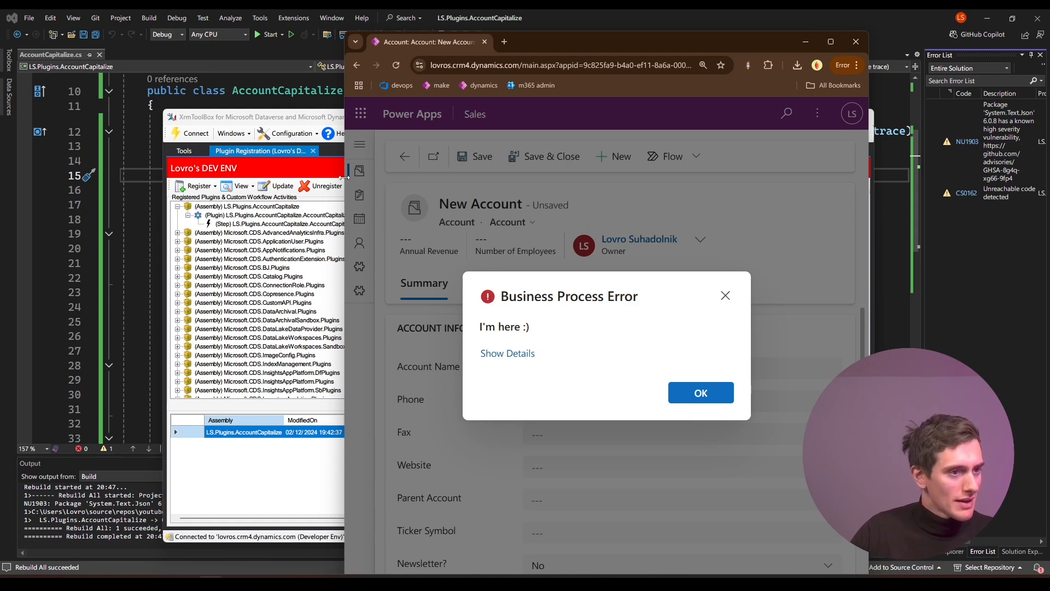
mouse_move(211, 64)
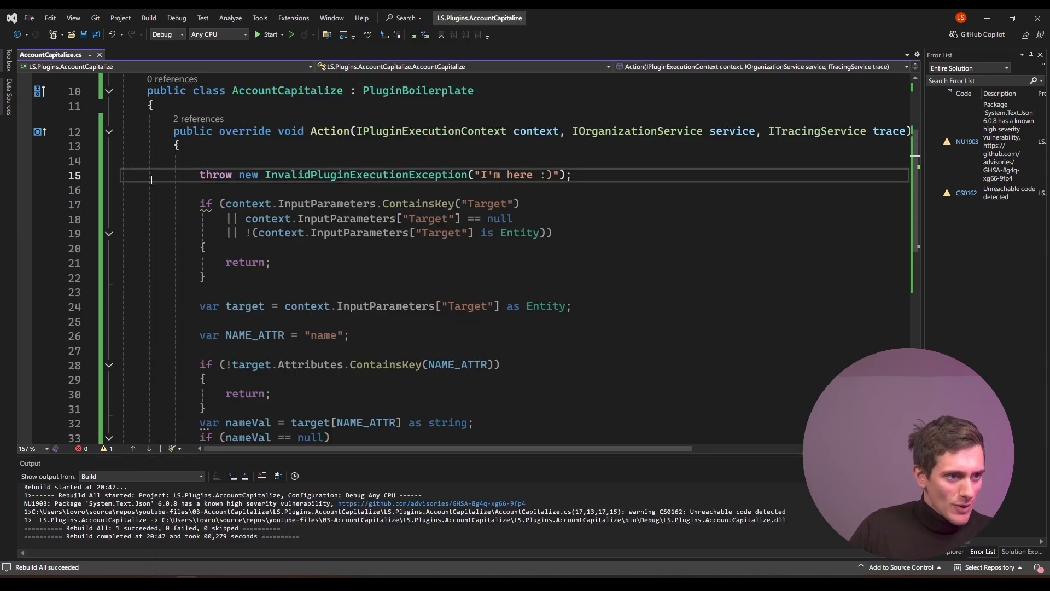
- Move the test exception after the Target check as 'I'm here 2 :) :)' and rebuild
triple_click(382, 175)
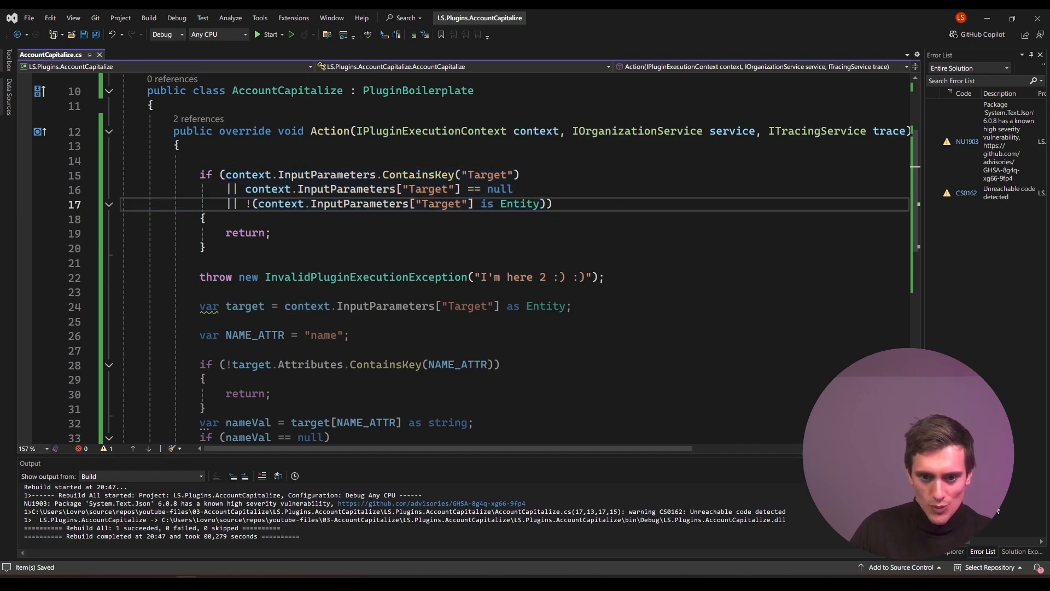
left_click(1019, 552)
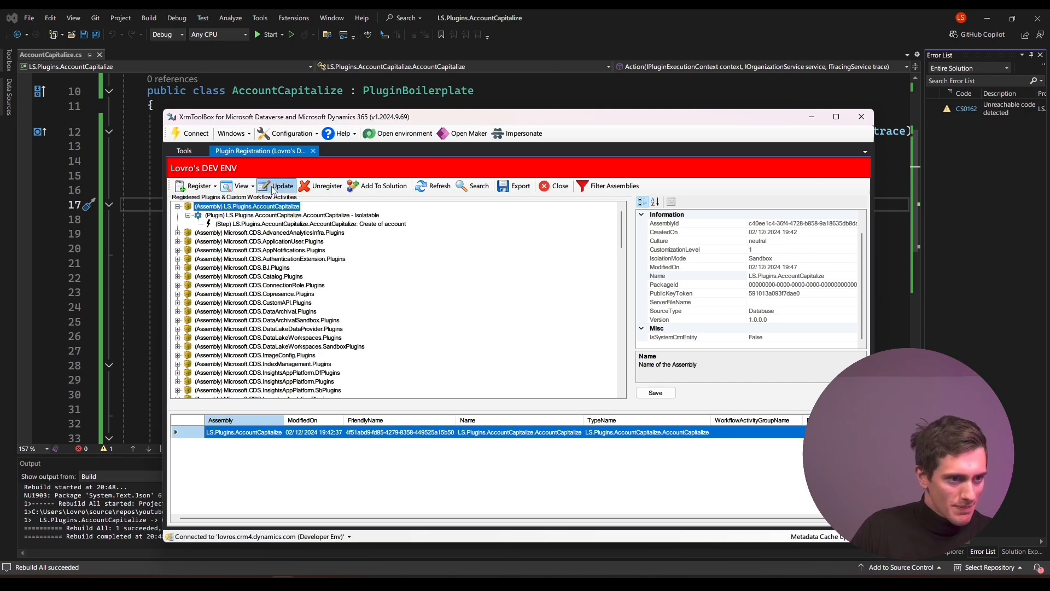
- Reload the rebuilt assembly in the Update Assembly dialog, then save another test account
left_click(282, 186)
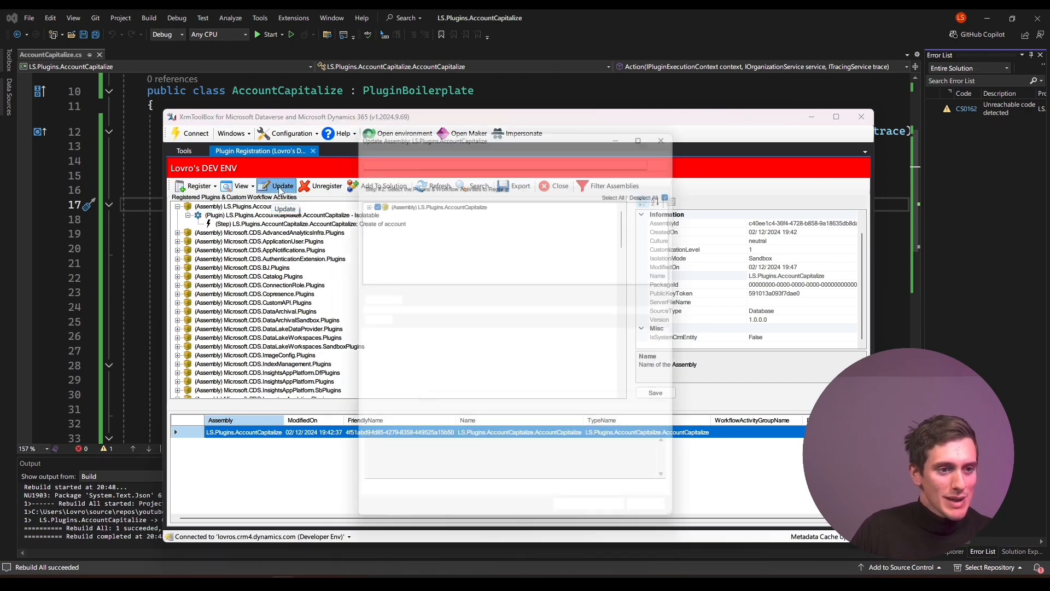
left_click(281, 186)
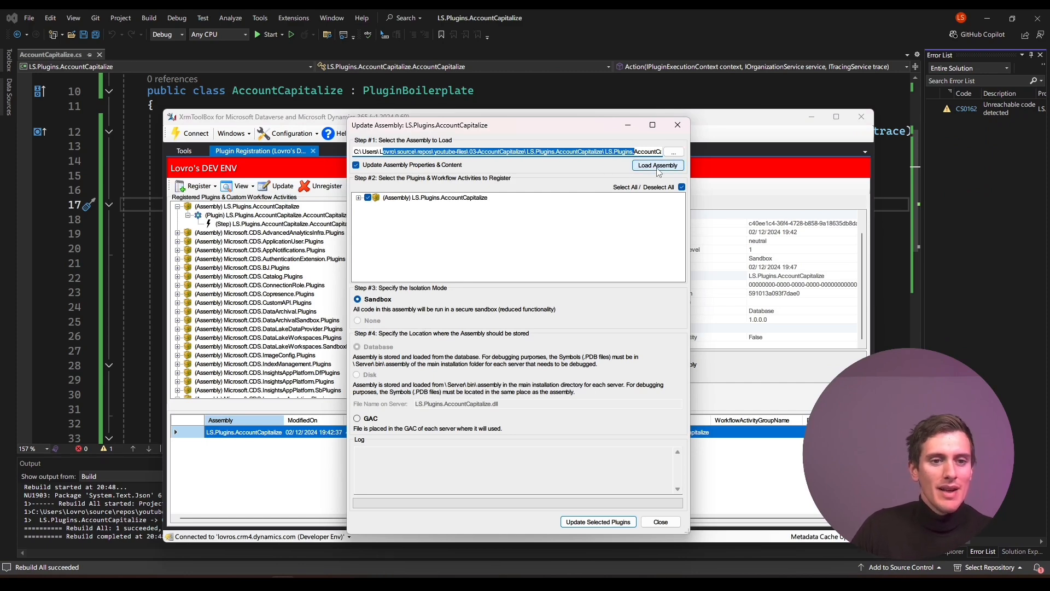
left_click(597, 521)
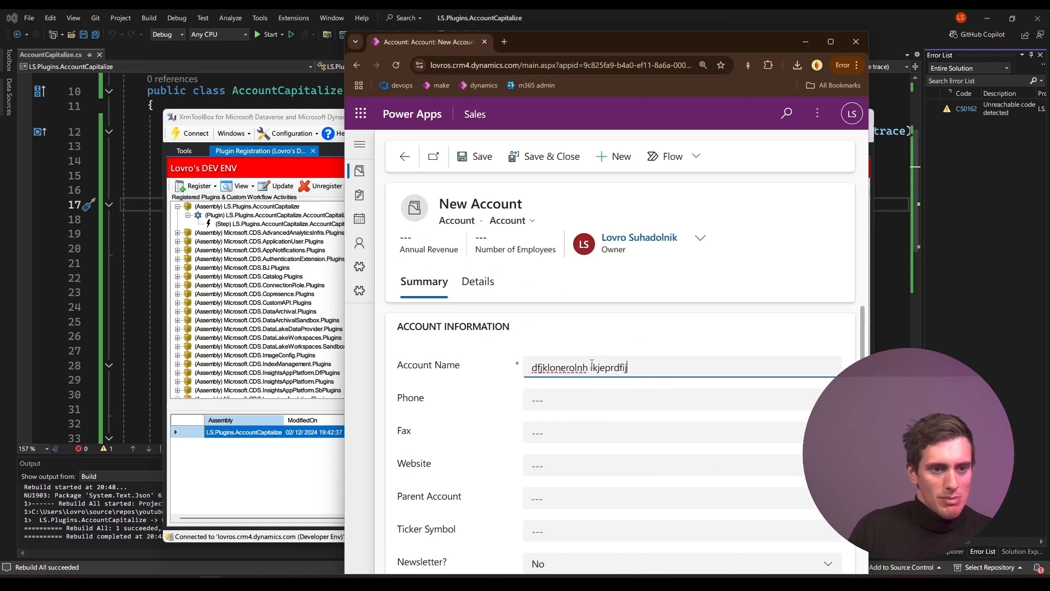
left_click(474, 157)
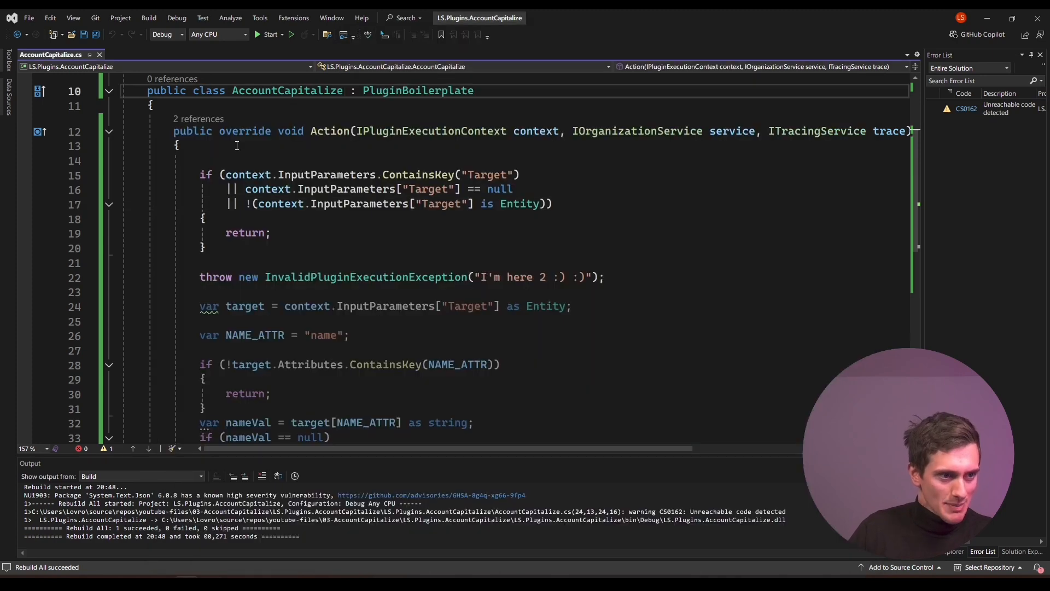
- Select parts of the Action method code while reviewing it before rebuilding
left_click_drag(199, 175, 208, 249)
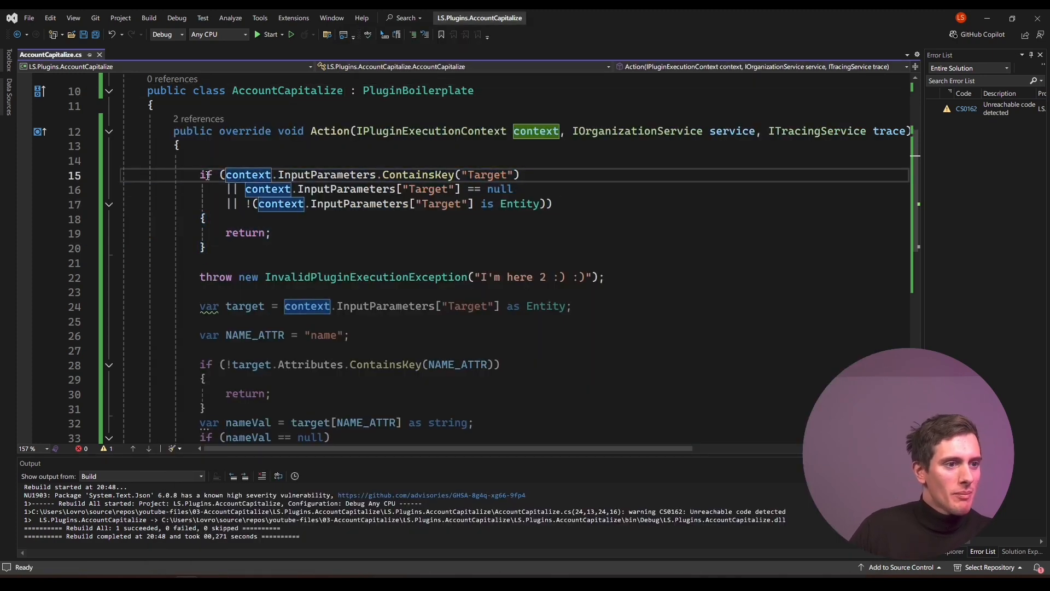
left_click_drag(224, 175, 548, 203)
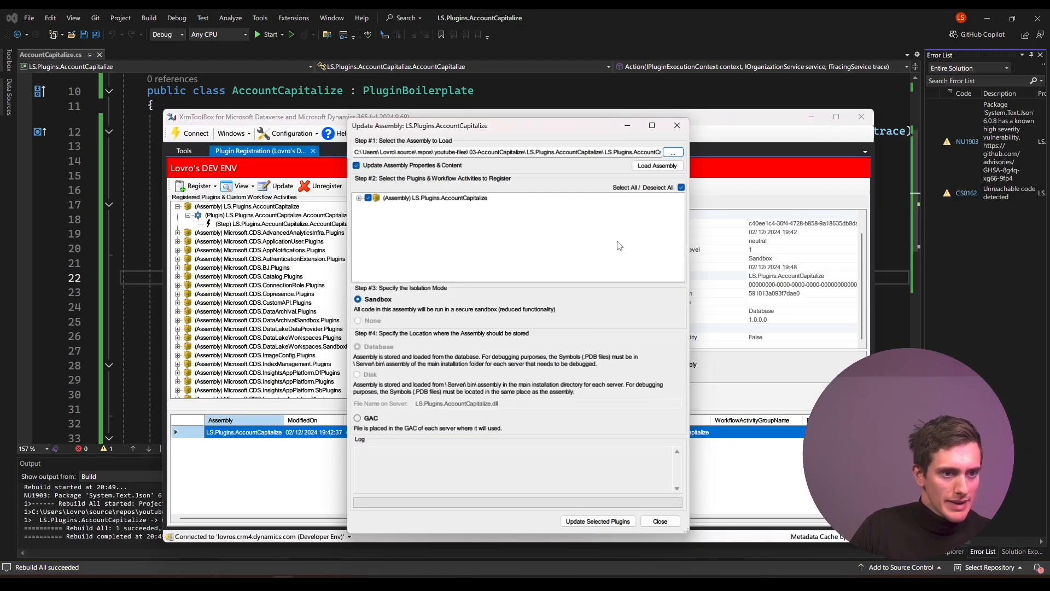
- Update the registered AccountCapitalize plugin with the latest assembly and close the dialog
left_click(597, 520)
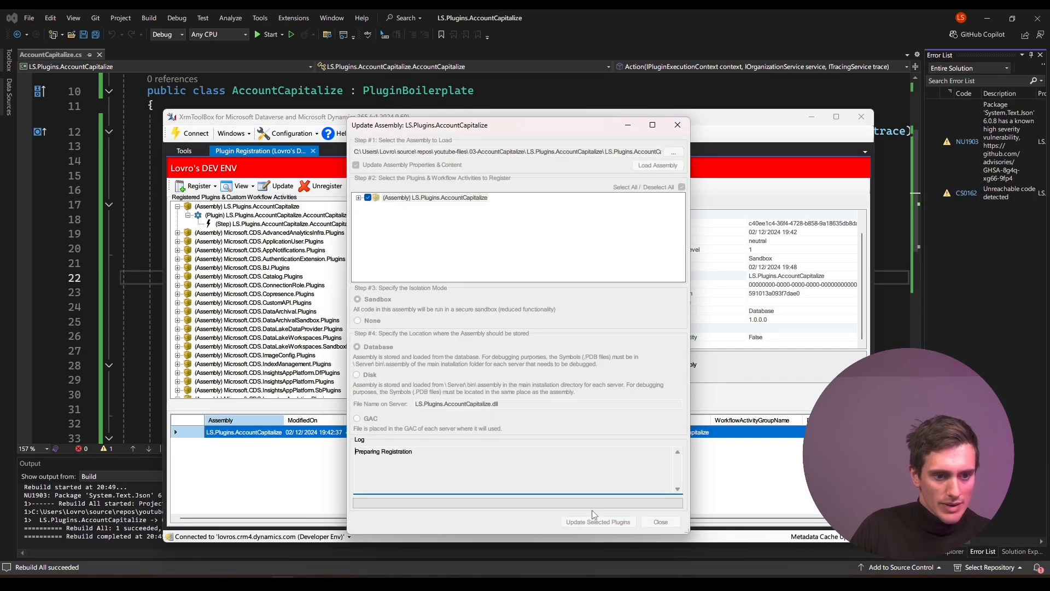
left_click(597, 521)
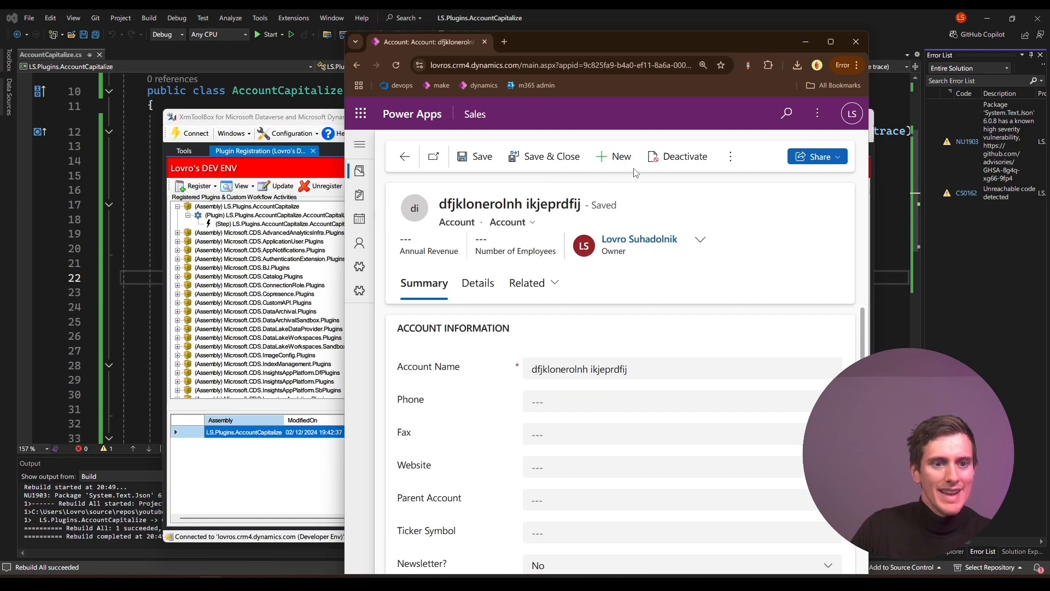
- Enter 'ergioerpoignj kčlnjwrope' as the new account name and update the plugin assembly again
type("ergioerpo")
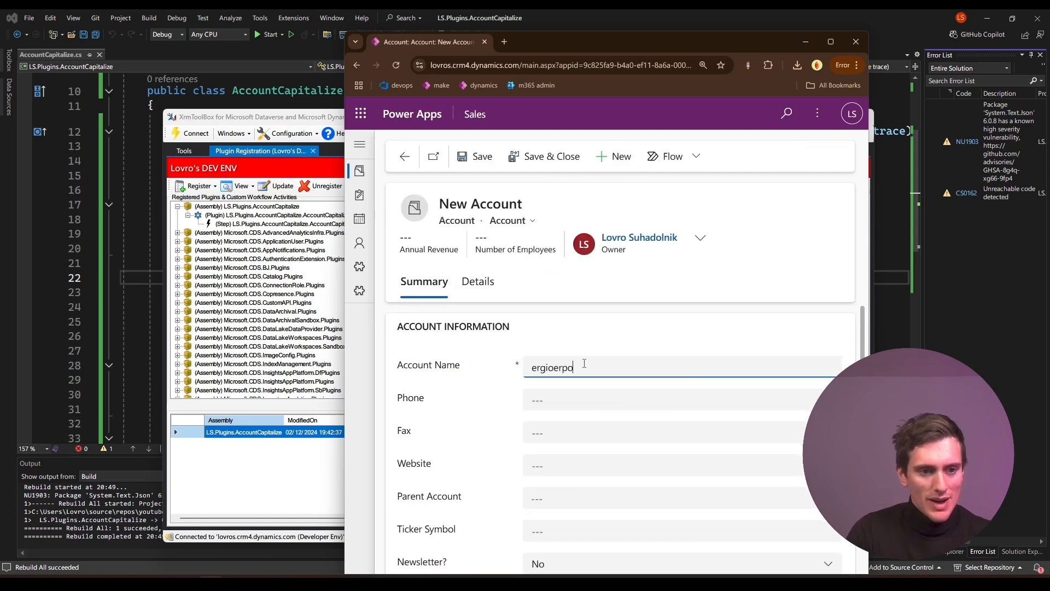
type("ignj kčlnjwrope")
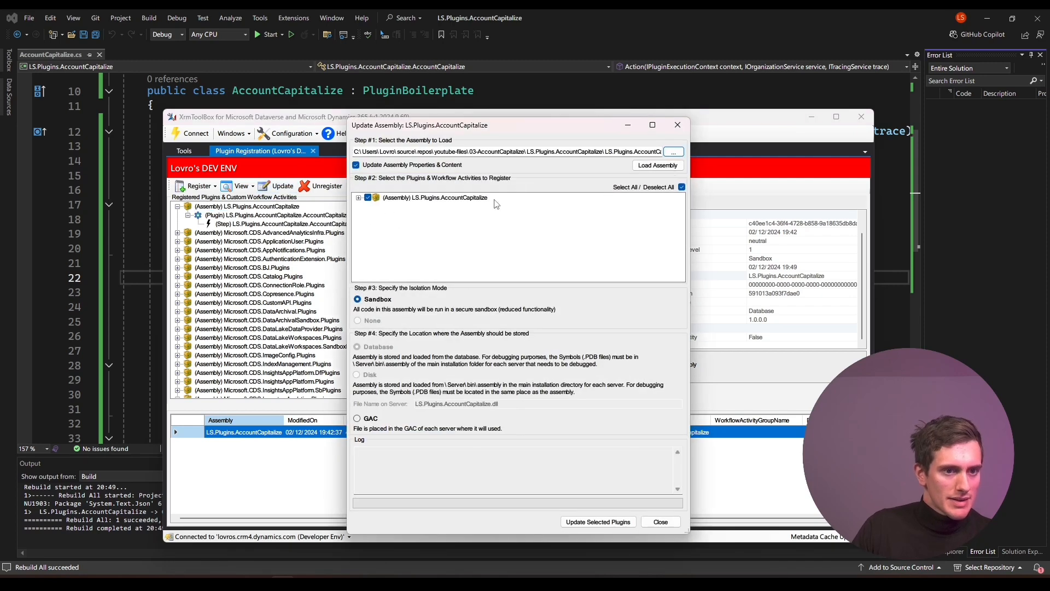
left_click(597, 520)
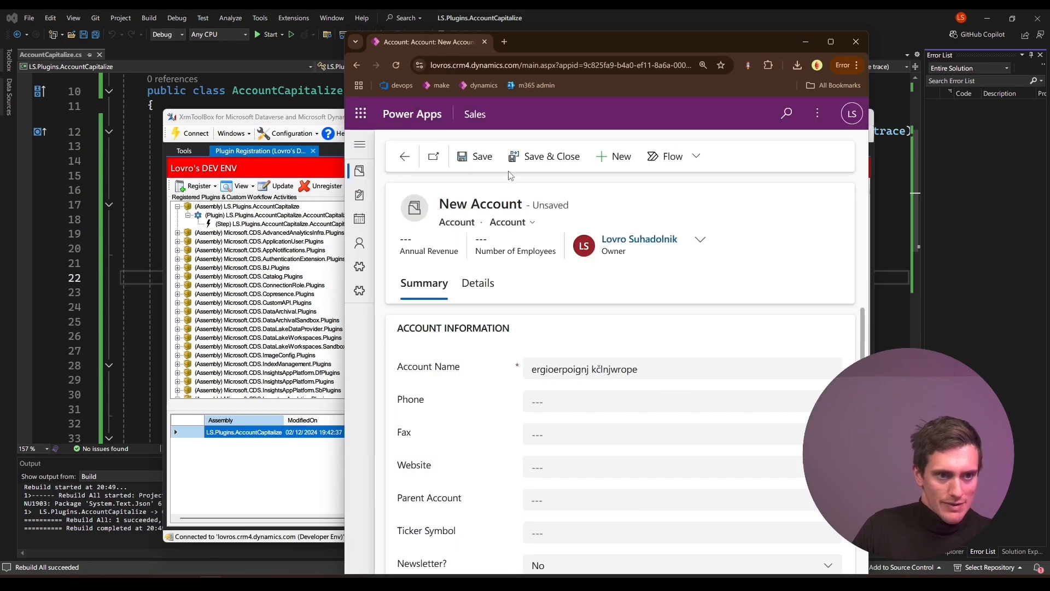
- Save the account and confirm its name now reads ERGIOERPOIGNJ KČLNJWROPE
left_click(481, 157)
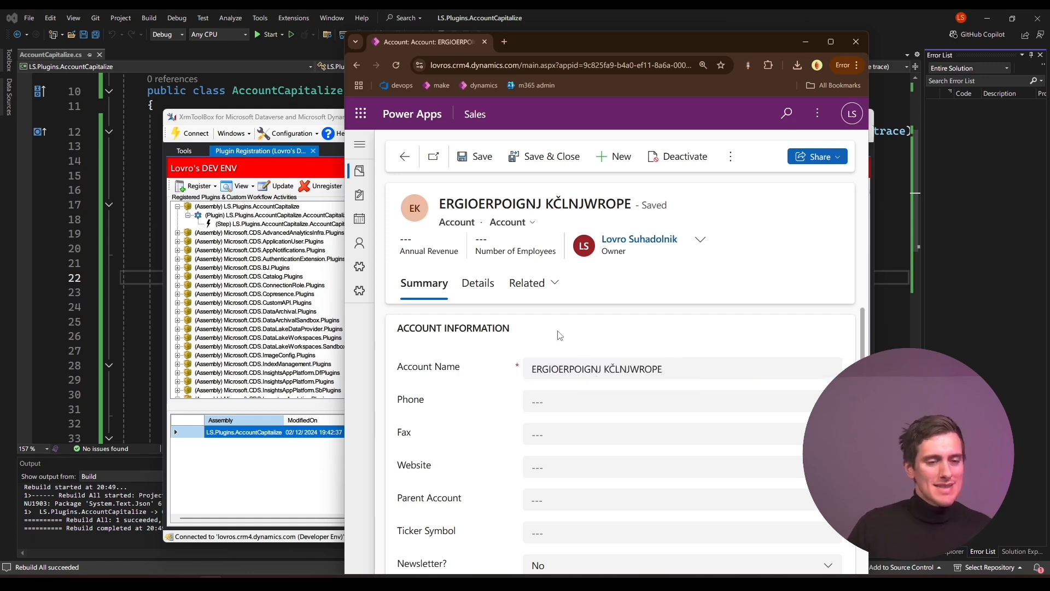
mouse_move(465, 368)
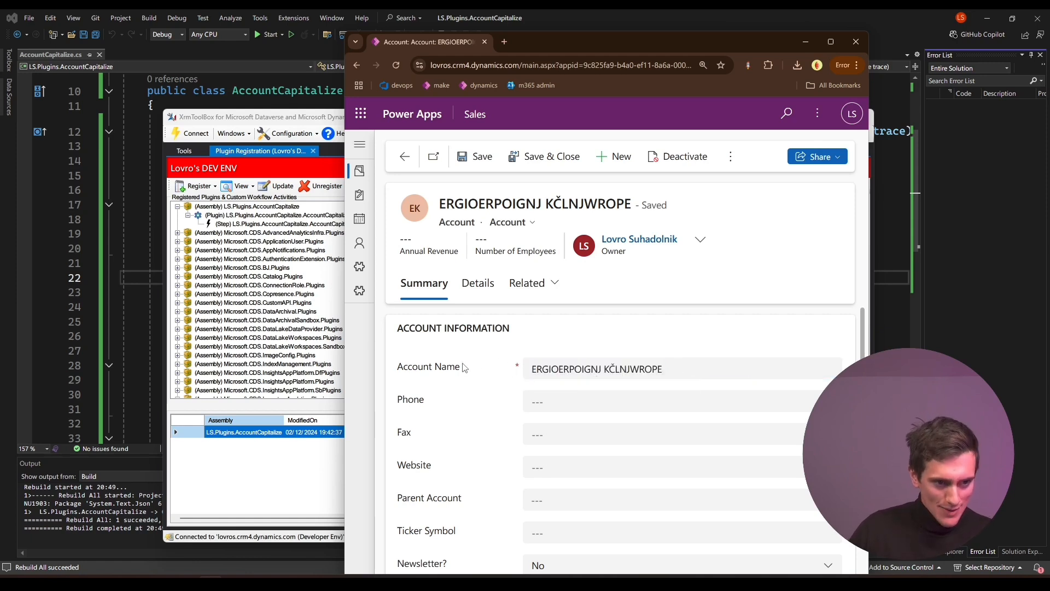
triple_click(595, 368)
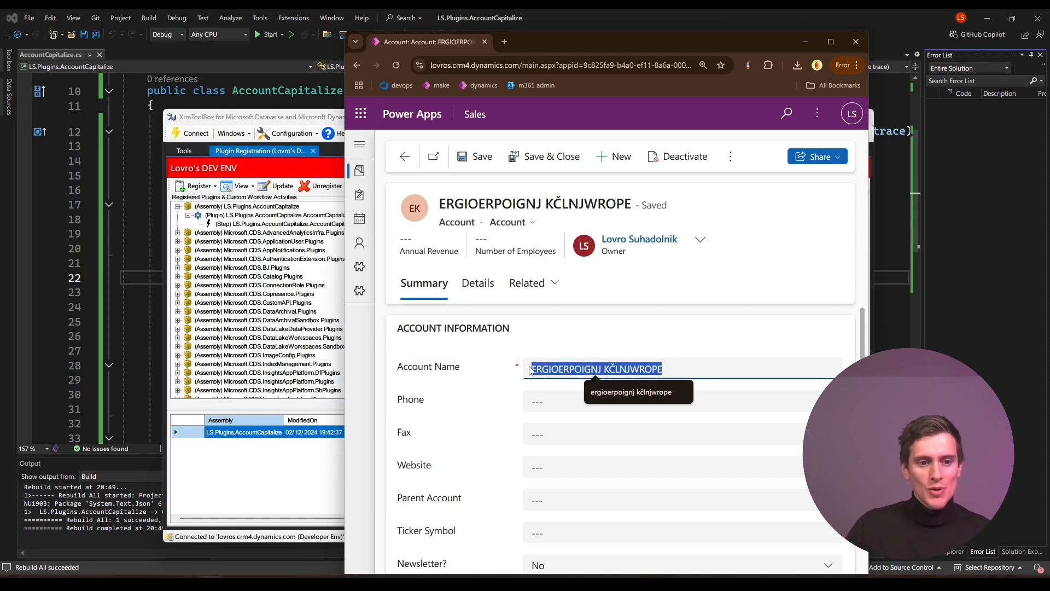
left_click(741, 368)
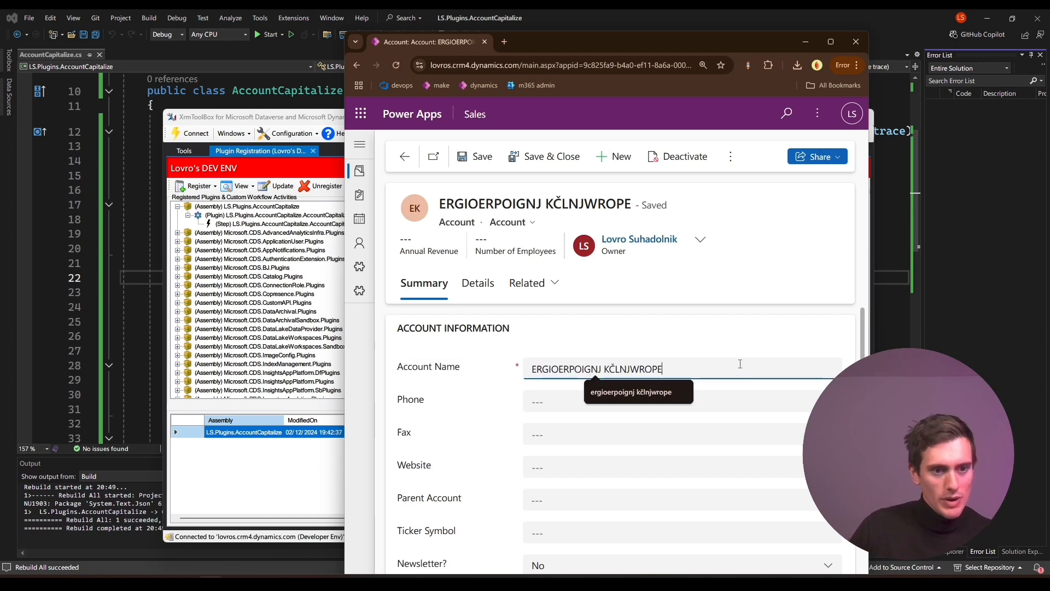